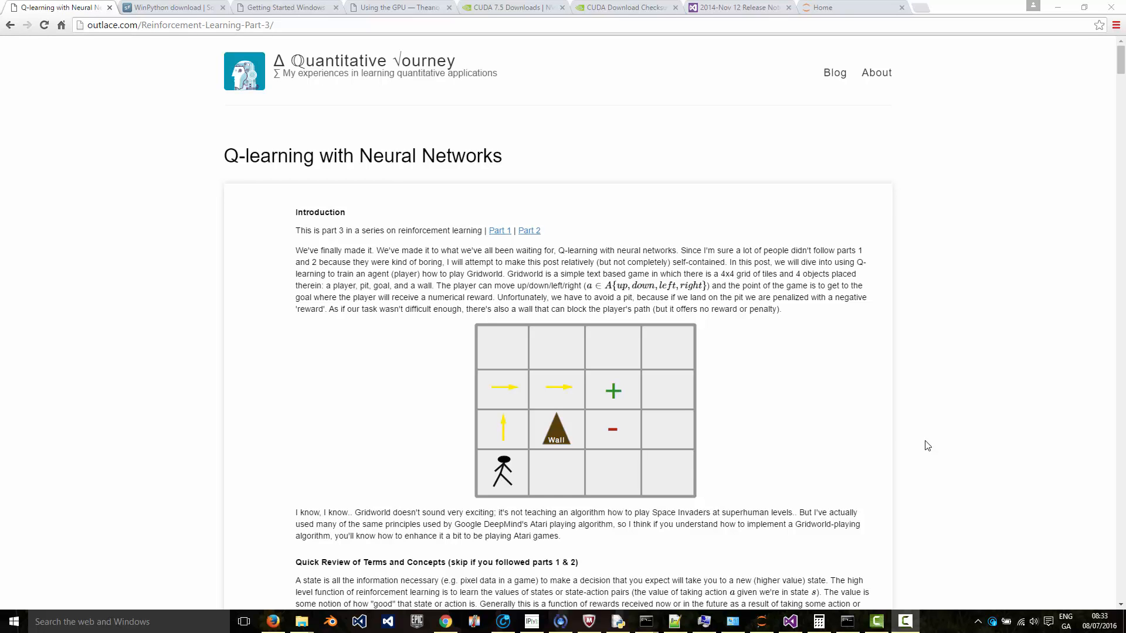
{"action": "mouse_move", "coordinate": [904, 425]}
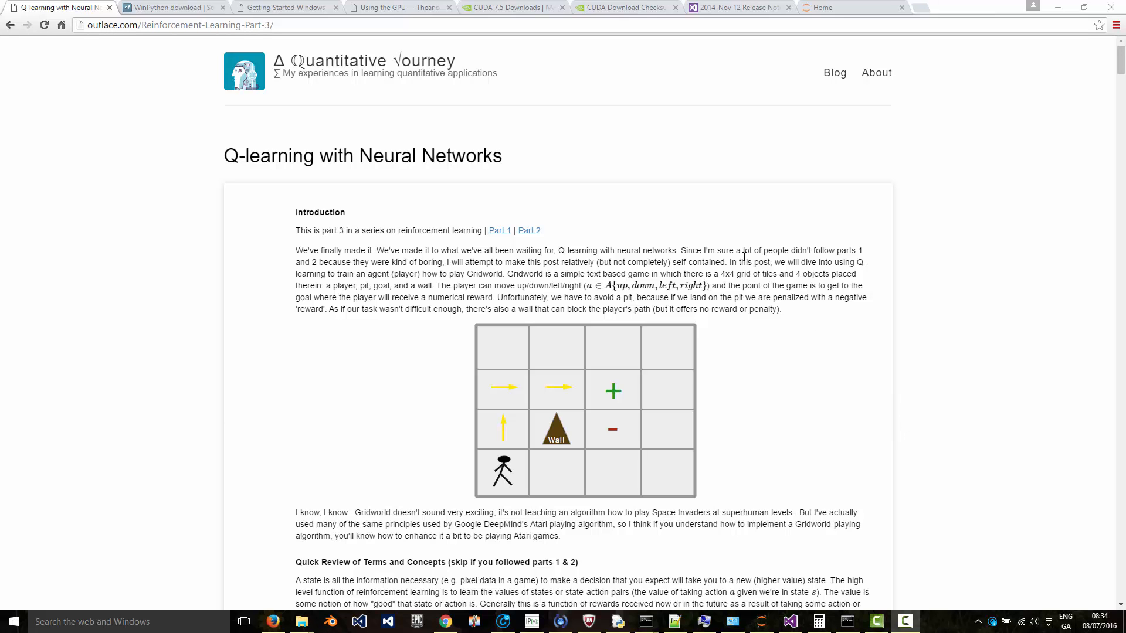
Step: Switch to the SourceForge WinPython project download page
{"action": "left_click", "coordinate": [172, 7]}
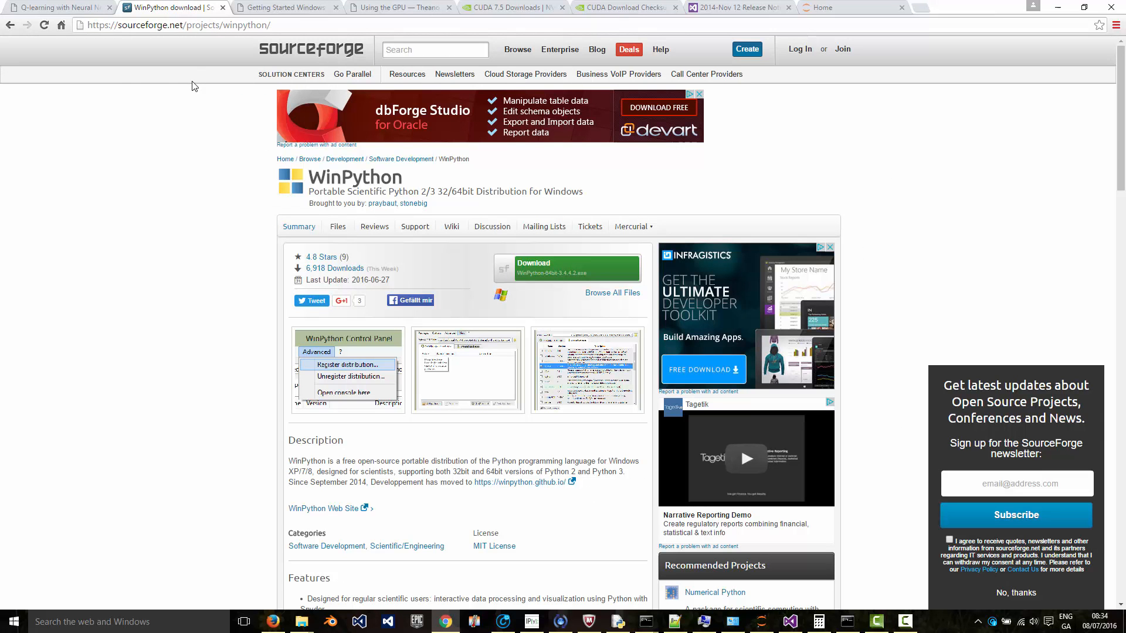
{"action": "mouse_move", "coordinate": [151, 47]}
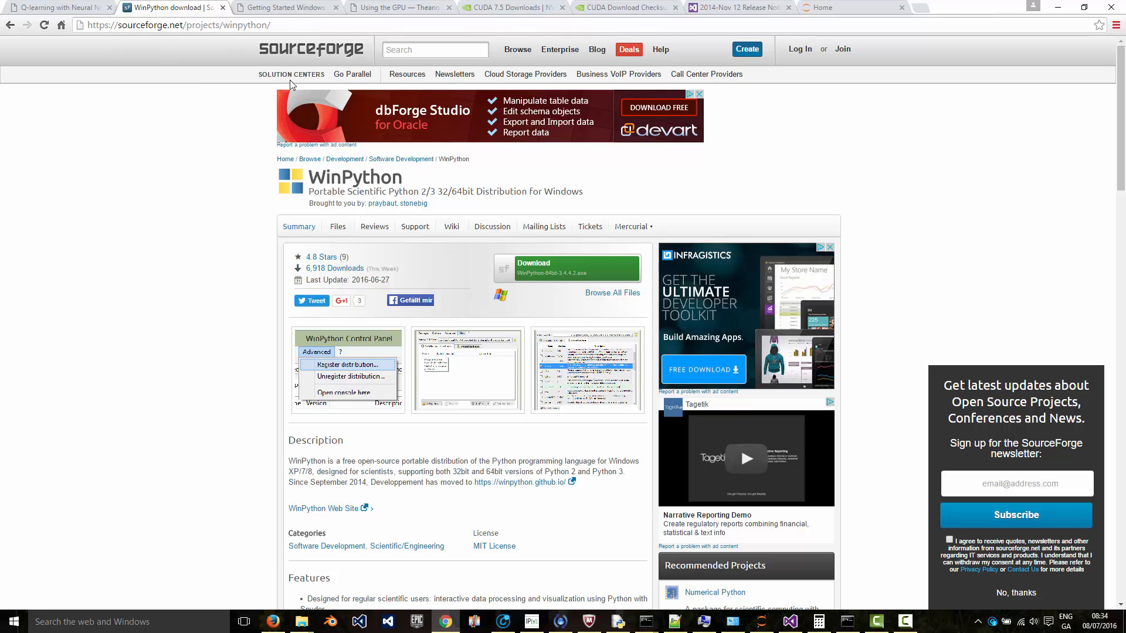
{"action": "mouse_move", "coordinate": [591, 256]}
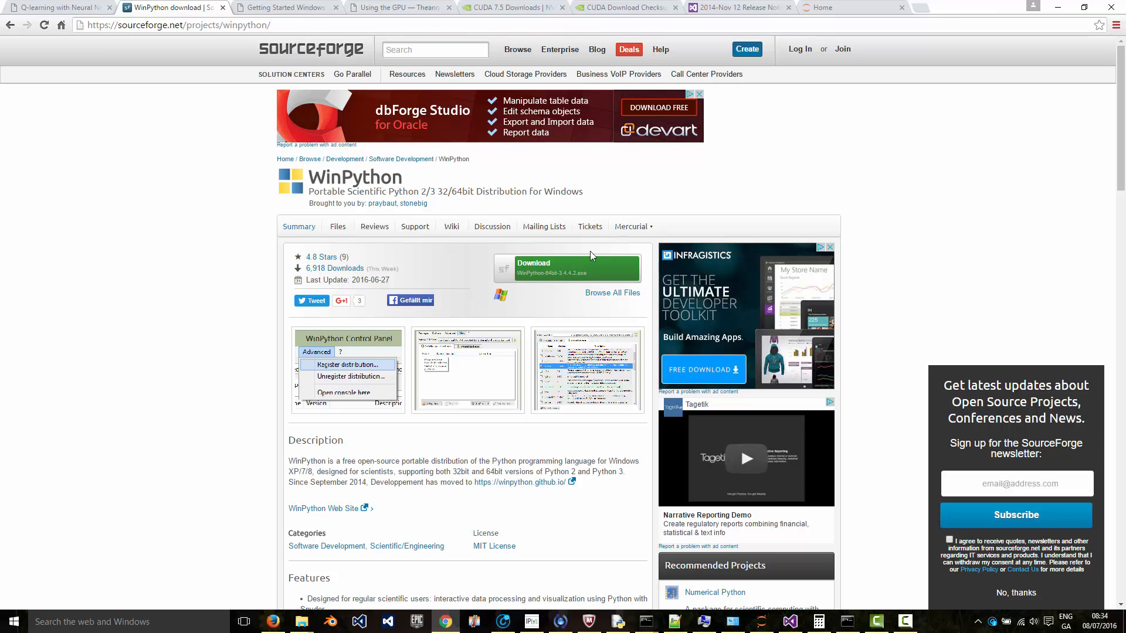
{"action": "mouse_move", "coordinate": [598, 270]}
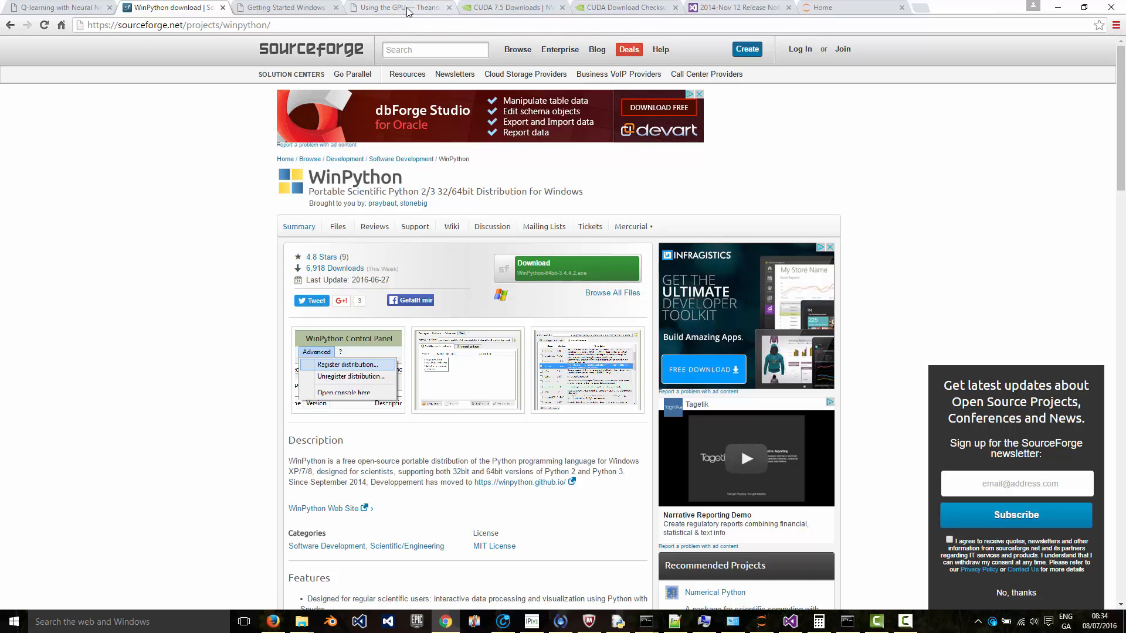
{"action": "mouse_move", "coordinate": [398, 7]}
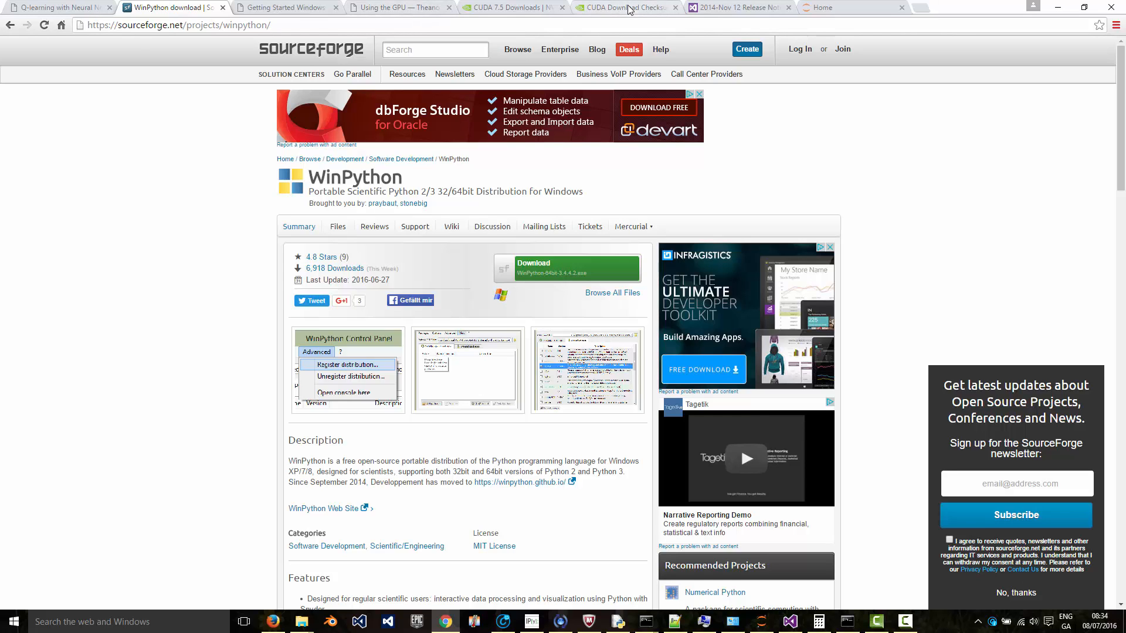
Step: Switch to NVIDIA's CUDA 7.5 downloads page with the Windows 10 x86_64 local installer
{"action": "left_click", "coordinate": [510, 7]}
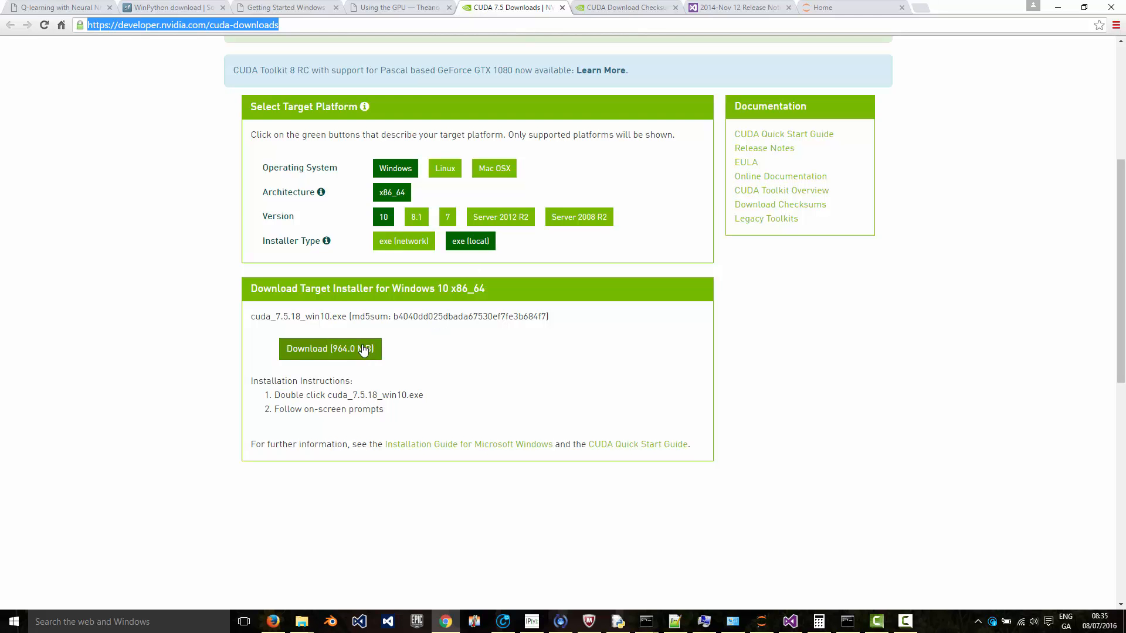
{"action": "mouse_move", "coordinate": [468, 351]}
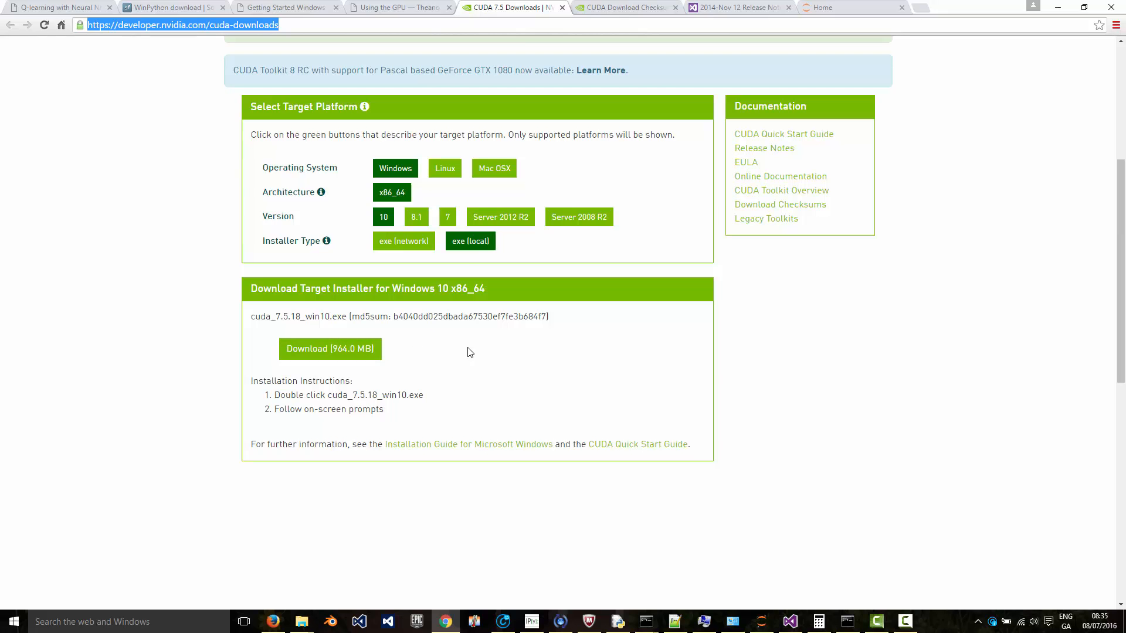
{"action": "mouse_move", "coordinate": [466, 344]}
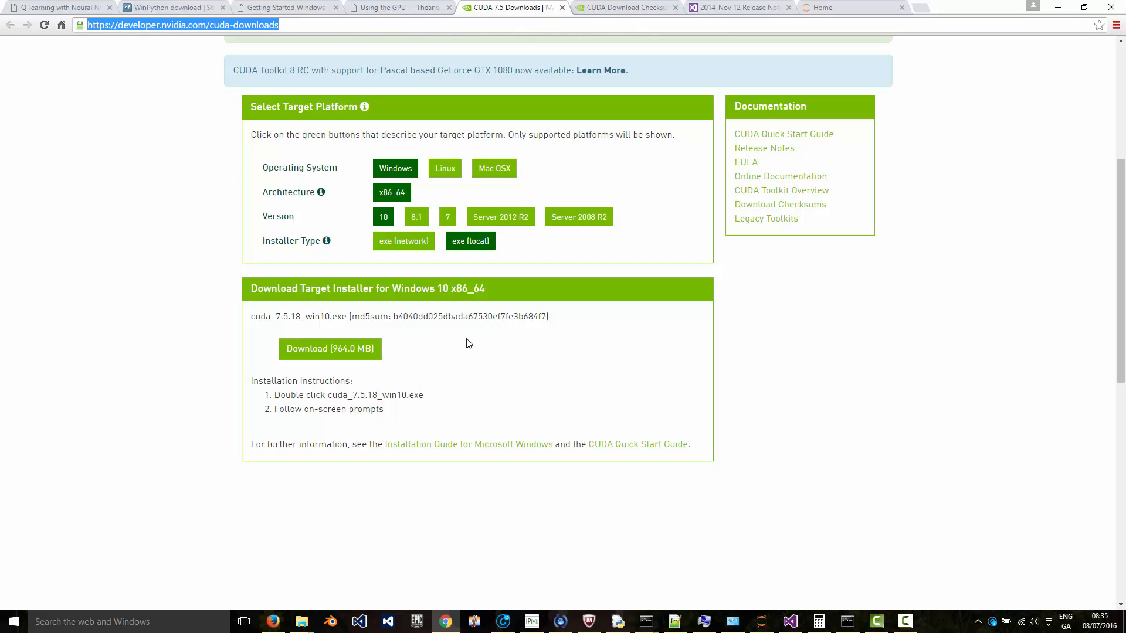
{"action": "mouse_move", "coordinate": [643, 197]}
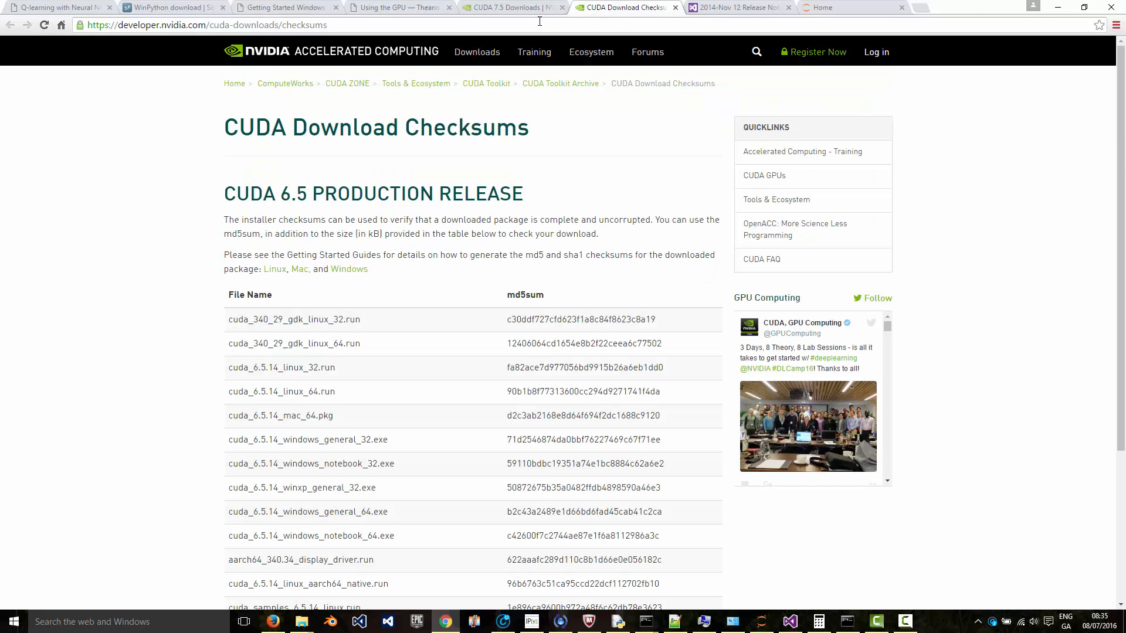
Step: Search Google for 'cuda windows' and open the CUDA Getting Started guide for Windows
{"action": "type", "text": "camtasia show yourself in corneer of screen"}
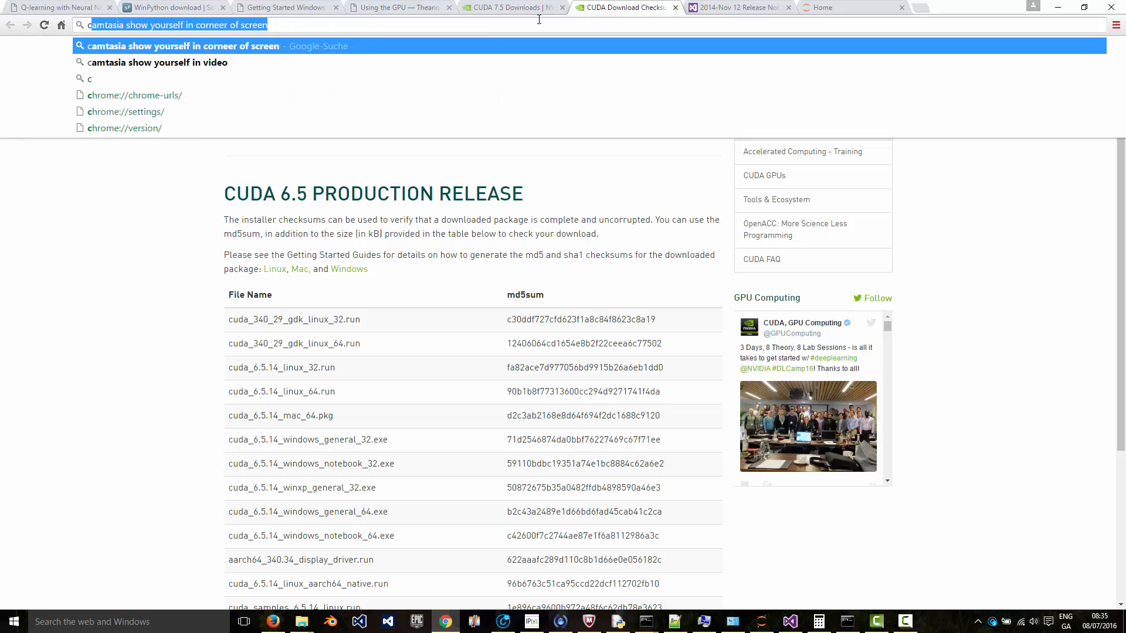
{"action": "type", "text": "cuda windows"}
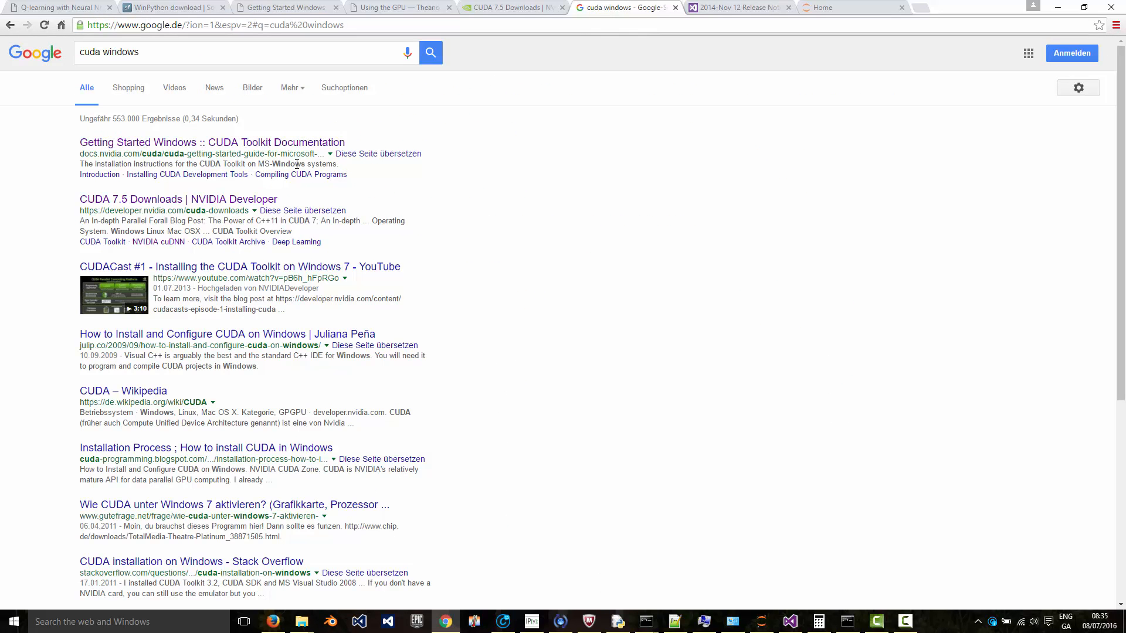
{"action": "left_click", "coordinate": [212, 142]}
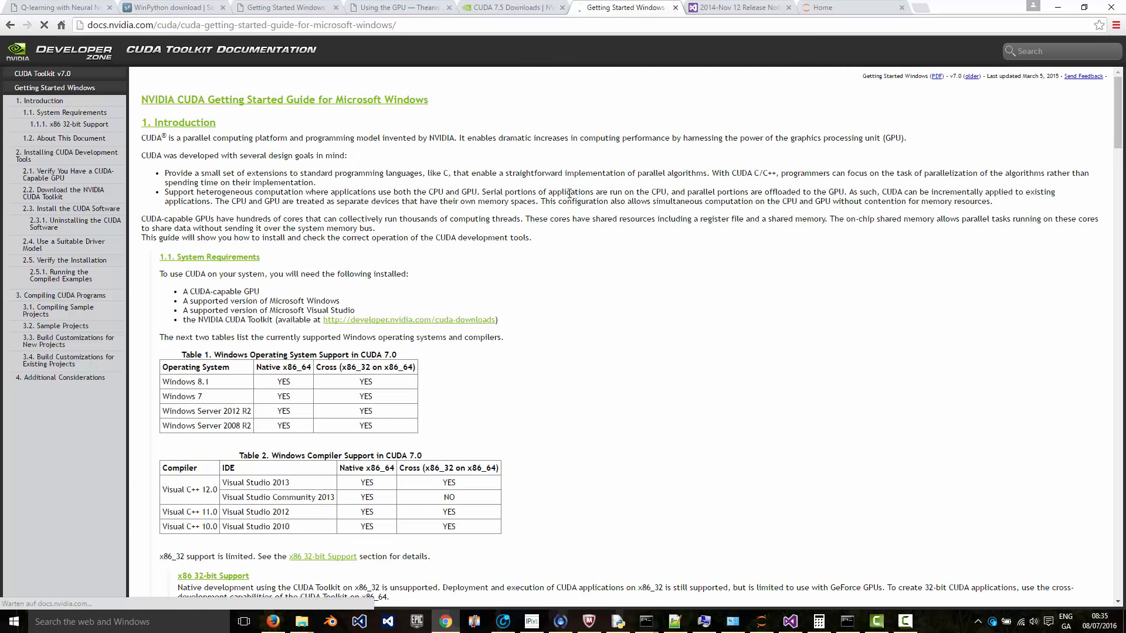
Step: Jump to the guide's System Requirements and highlight the Visual Studio Community 2013 entry
{"action": "left_click", "coordinate": [66, 113]}
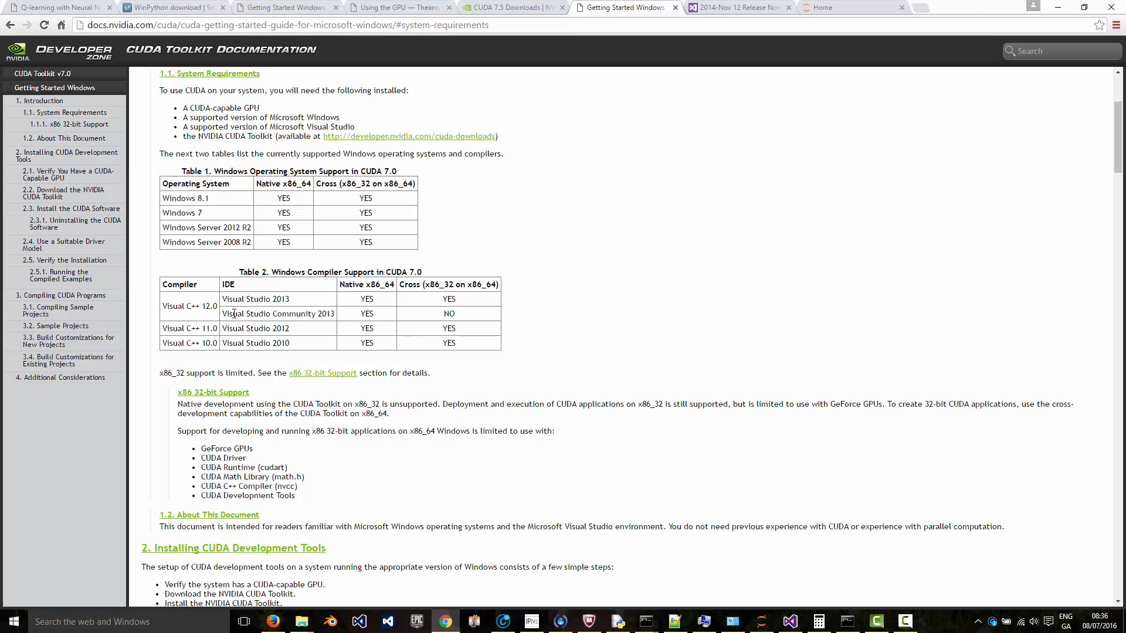
{"action": "double_click", "coordinate": [277, 314]}
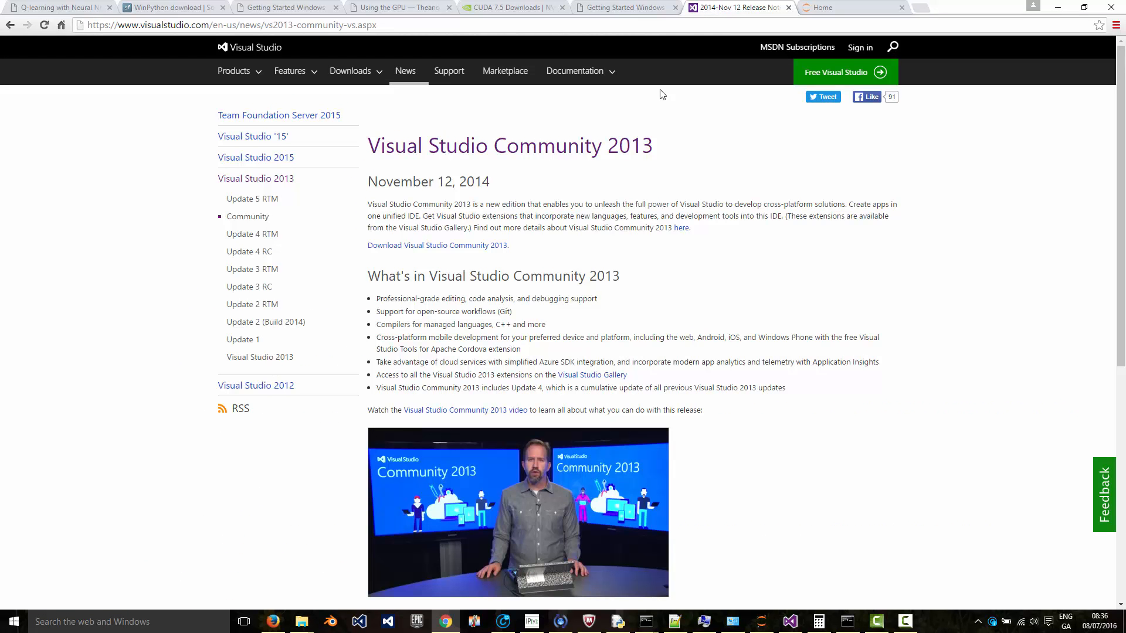
{"action": "mouse_move", "coordinate": [462, 251]}
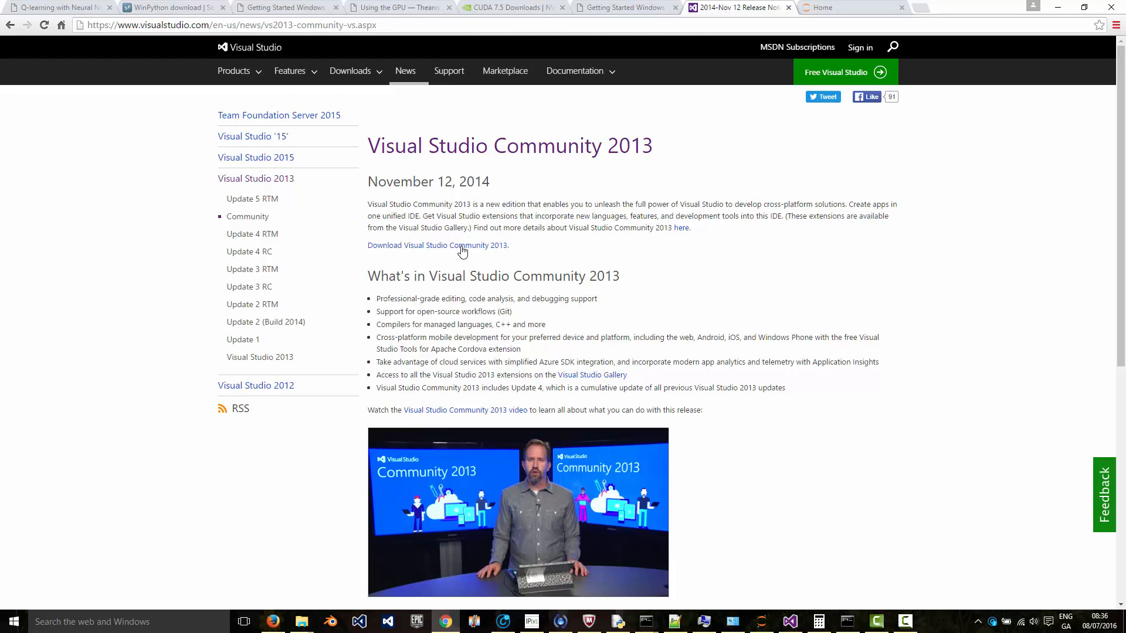
{"action": "mouse_move", "coordinate": [488, 249]}
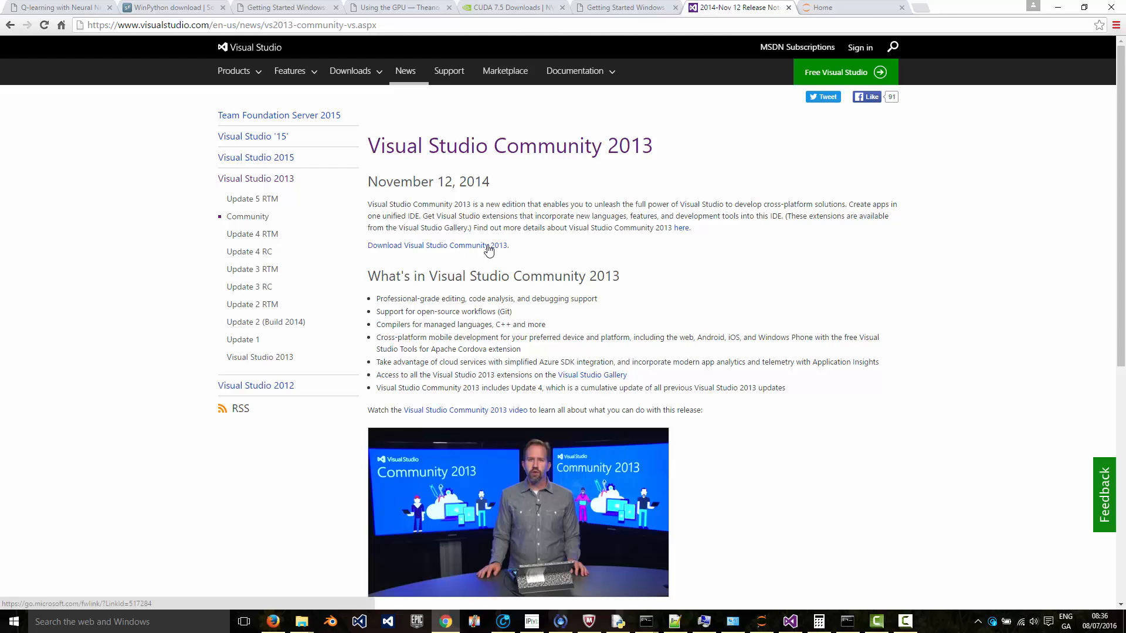
{"action": "mouse_move", "coordinate": [482, 248]}
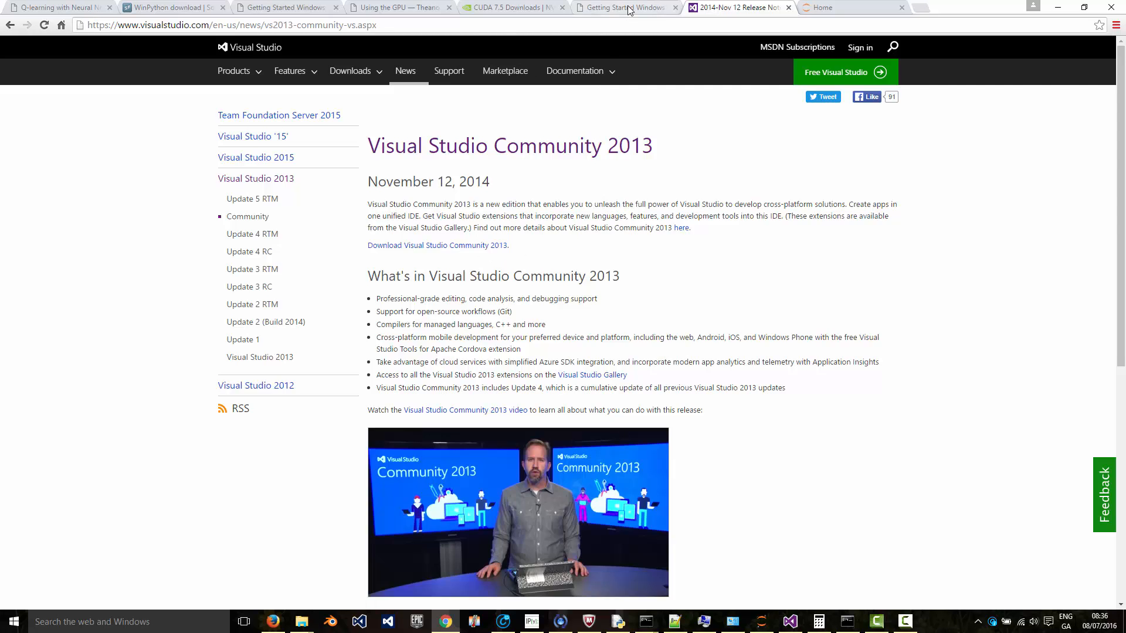
Step: Return from the Visual Studio Community 2013 page to the CUDA Getting Started guide
{"action": "left_click", "coordinate": [626, 7]}
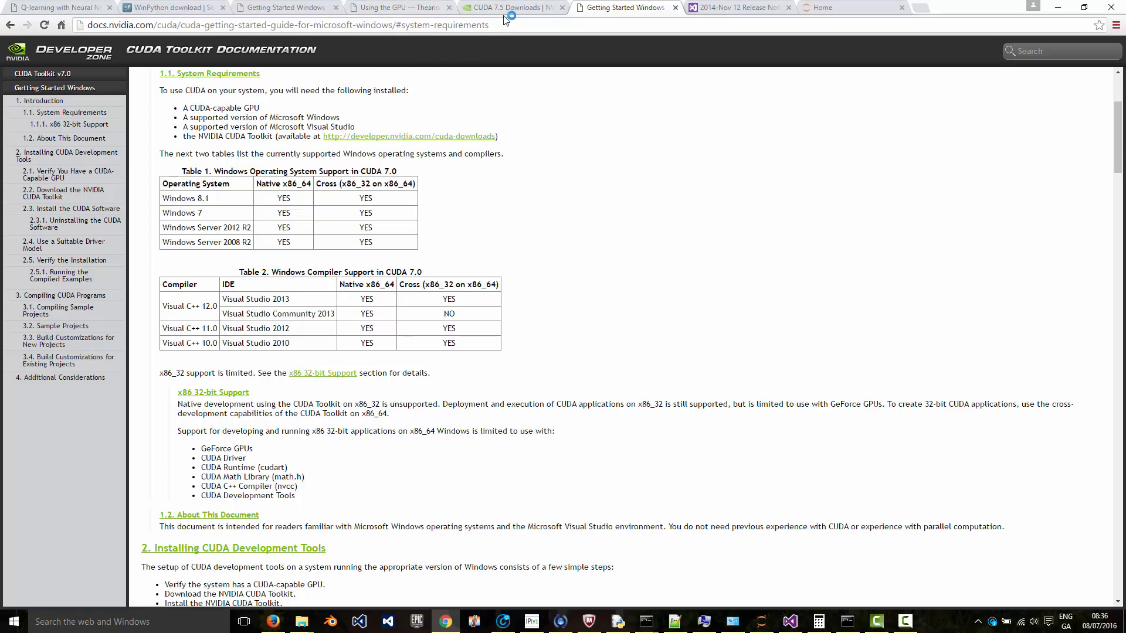
Step: Copy the Theano using-the-GPU tutorial's test program and save it as gpuTest1.py
{"action": "left_click", "coordinate": [399, 7]}
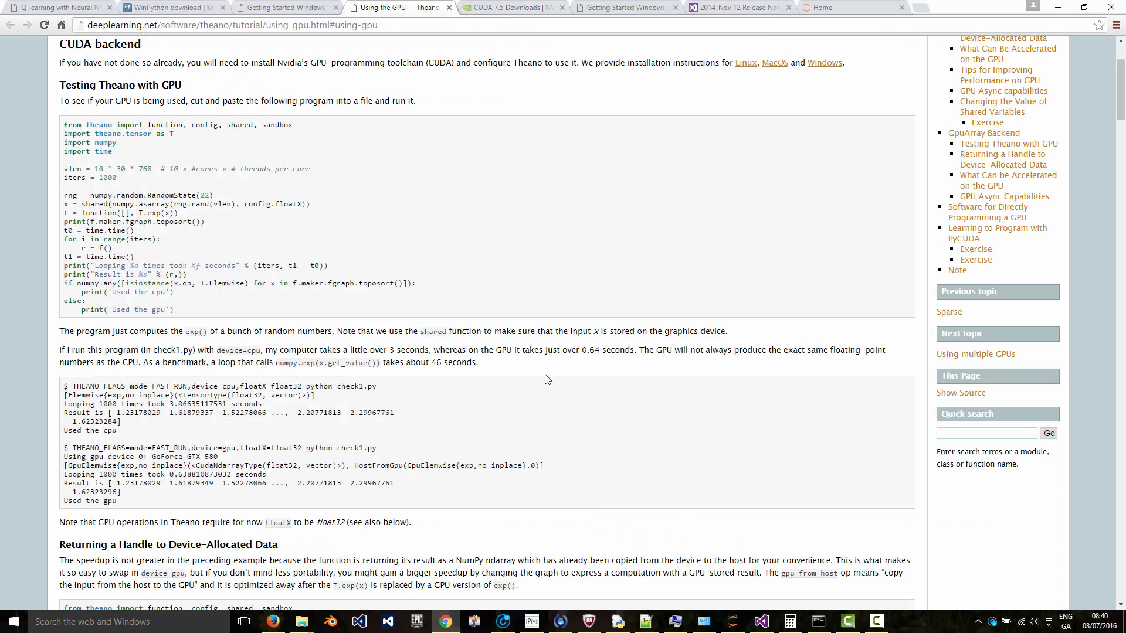
{"action": "mouse_move", "coordinate": [280, 308]}
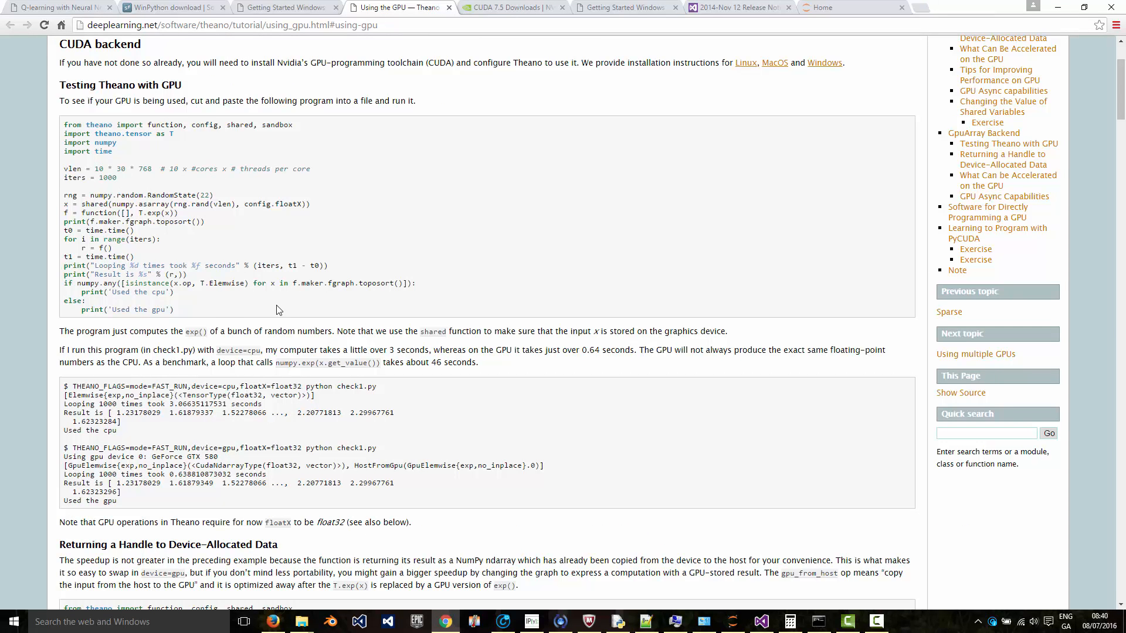
{"action": "mouse_move", "coordinate": [223, 318]}
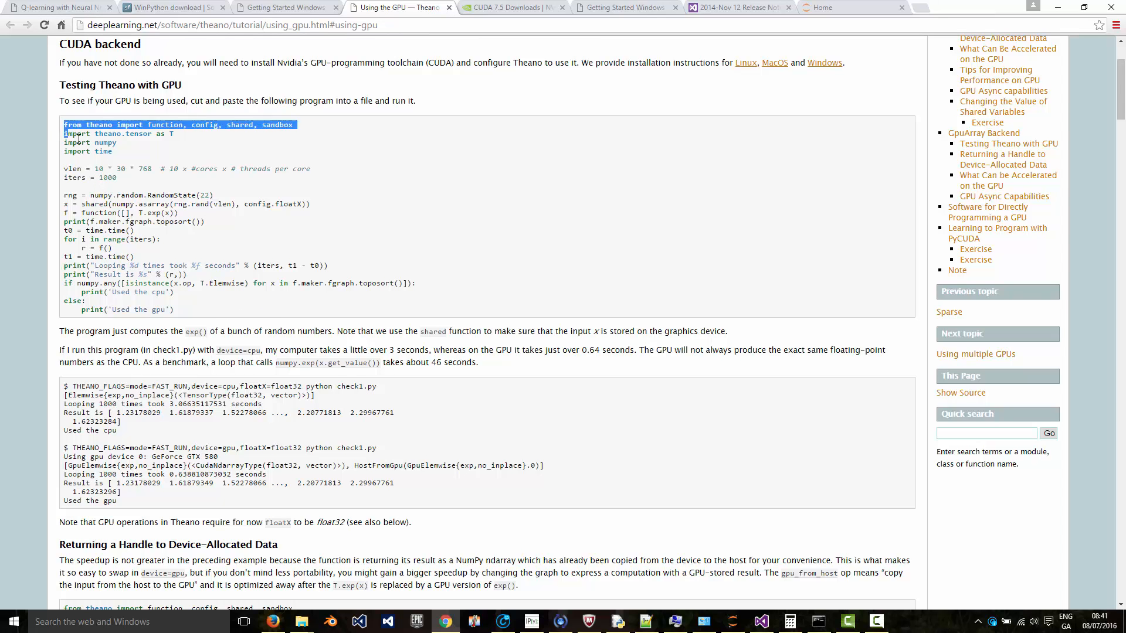
{"action": "left_click_drag", "start_coordinate": [63, 124], "coordinate": [174, 310]}
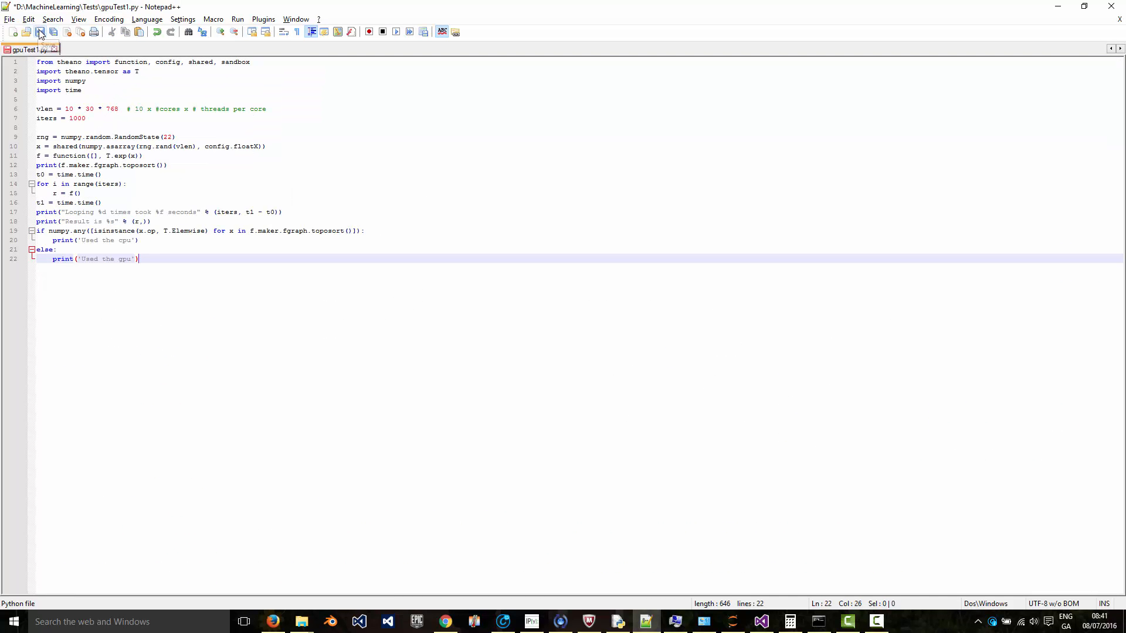
{"action": "left_click", "coordinate": [40, 32]}
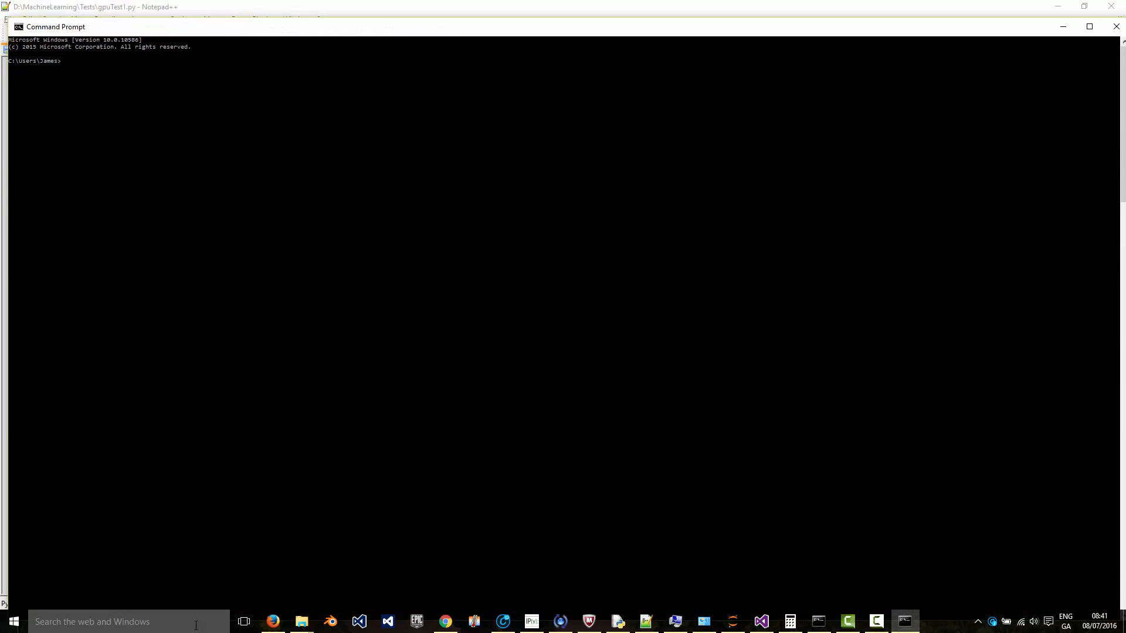
Step: Change to drive D: and navigate through WinPython into the D:\MachineLearning\Tests folder
{"action": "type", "text": "d:"}
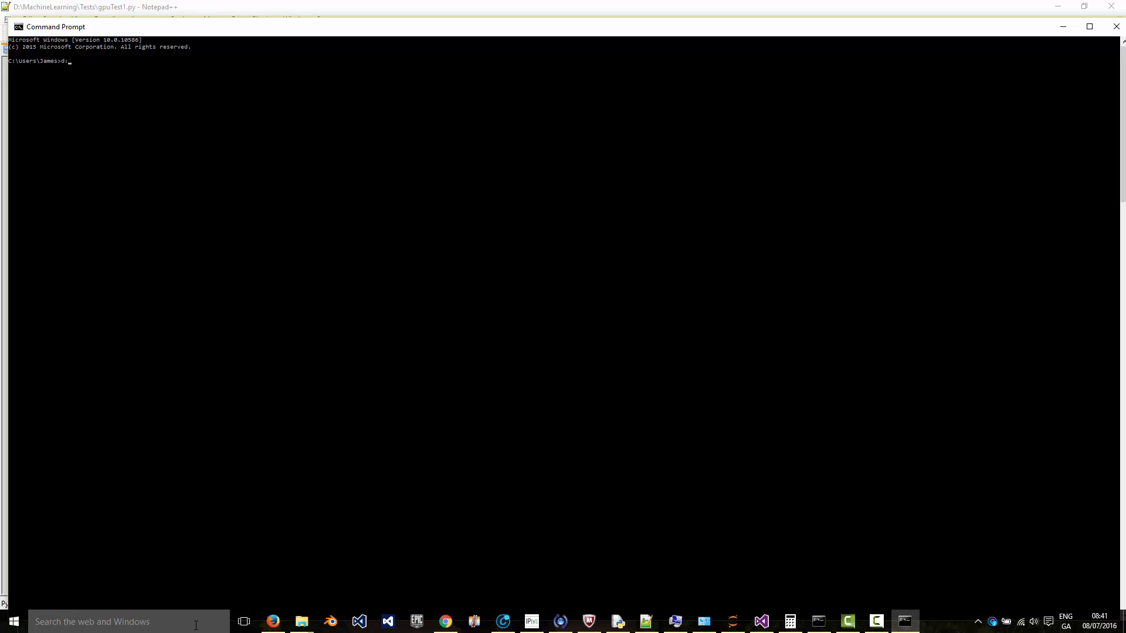
{"action": "type", "text": "cd winPython"}
{"action": "type", "text": "env"}
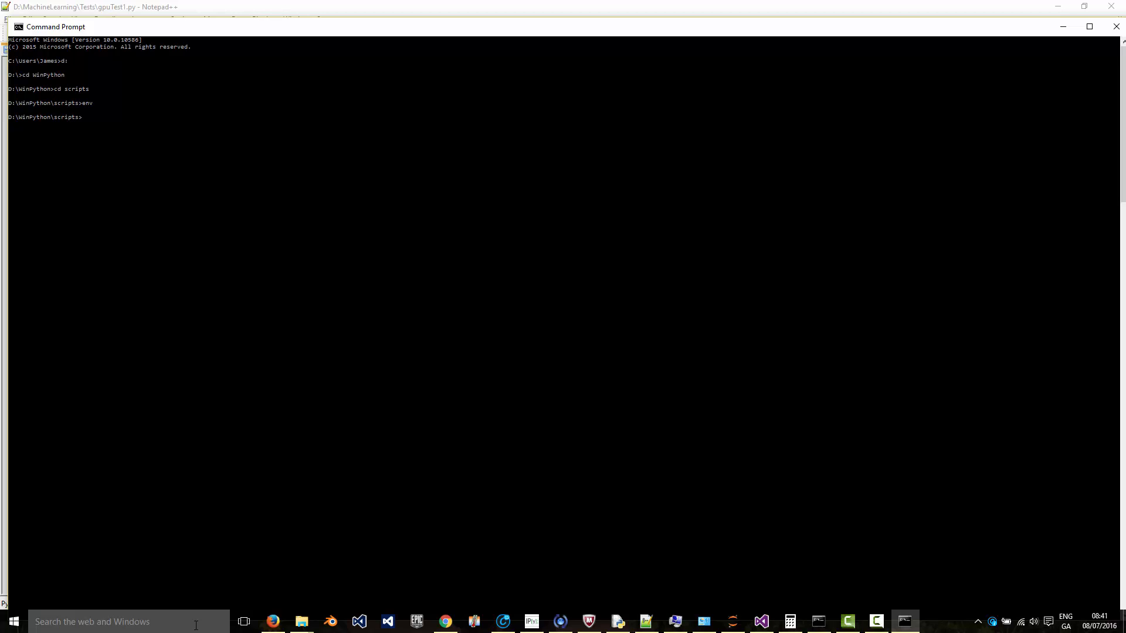
{"action": "type", "text": "cd .."}
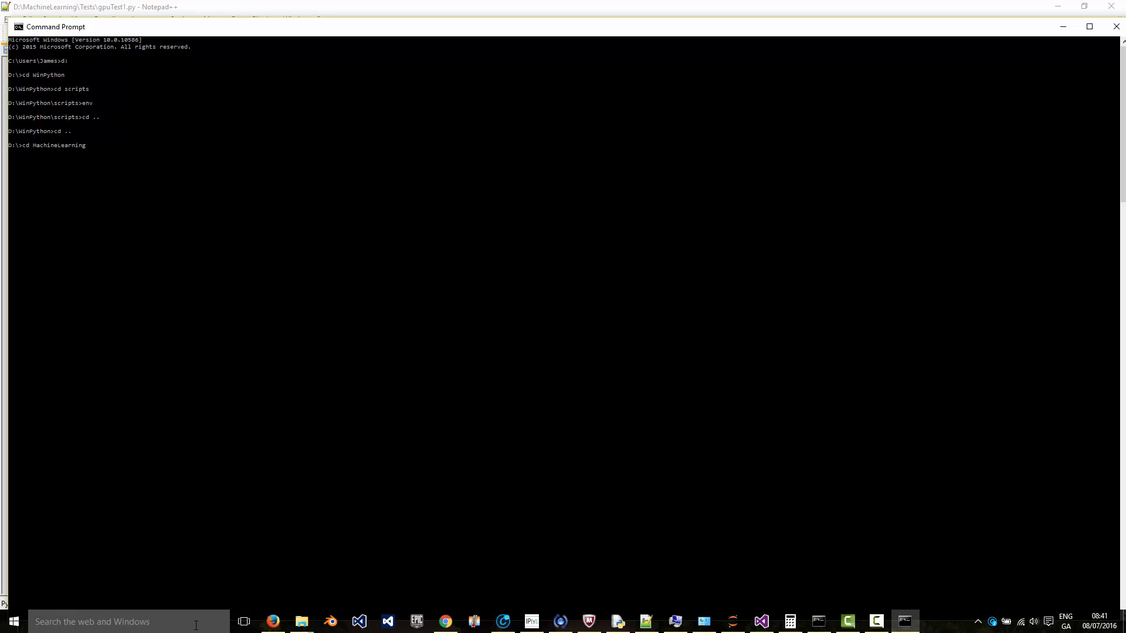
{"action": "type", "text": "cd"}
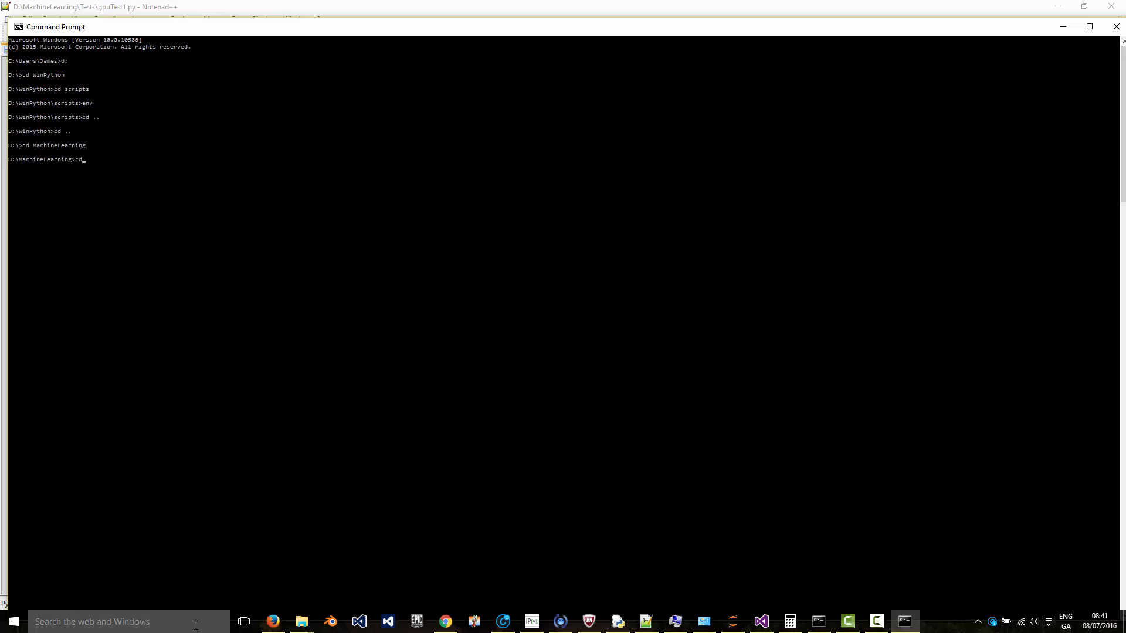
{"action": "type", "text": "Tests"}
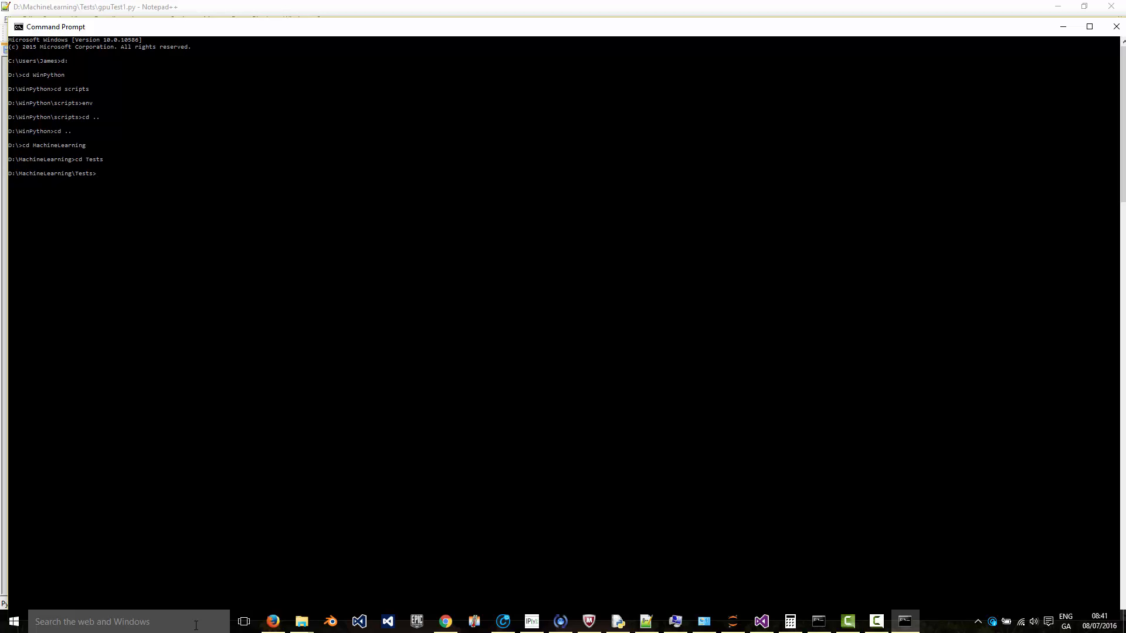
{"action": "type", "text": "python gpuTest1."}
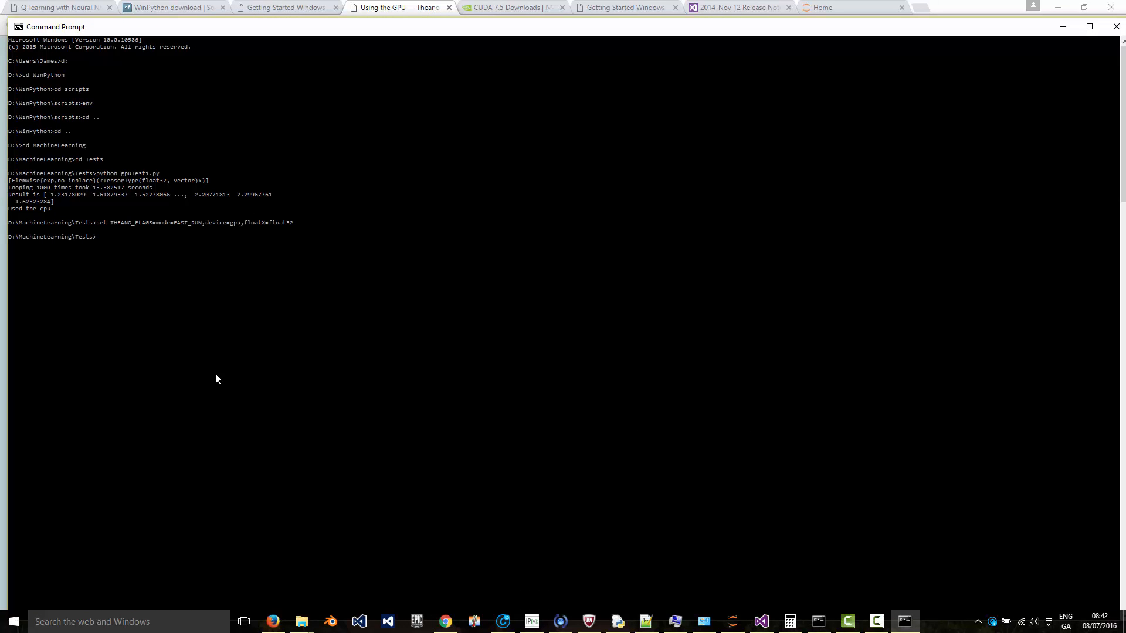
Step: Rerun python gpuTest1.py with THEANO_FLAGS set so it reports using the GeForce GTX 780M GPU
{"action": "type", "text": "python gpuTest1.py"}
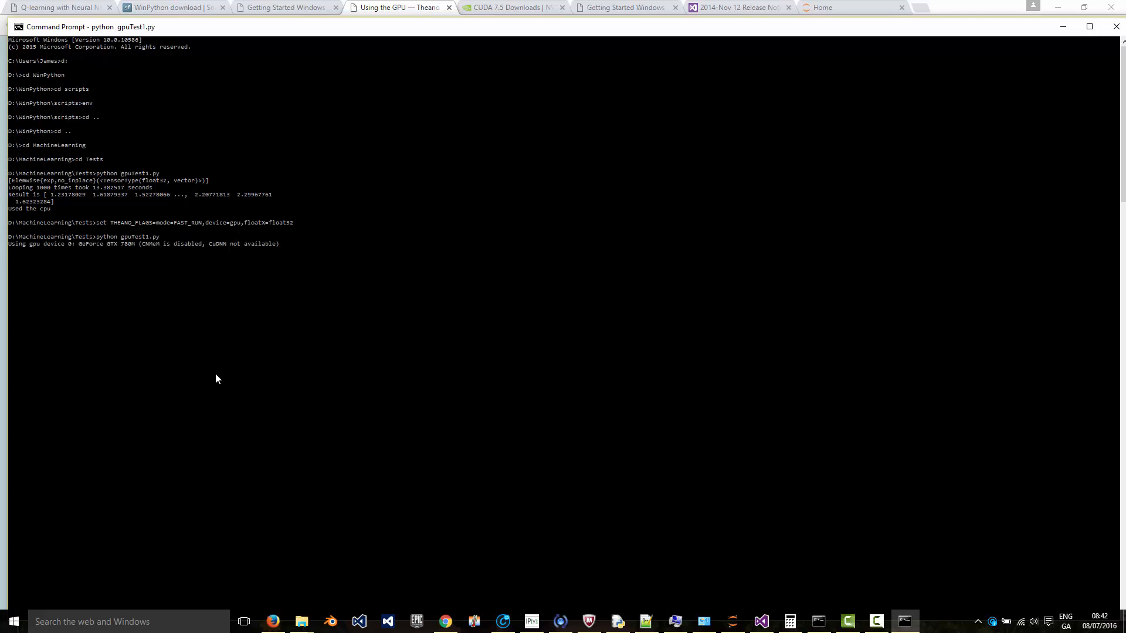
{"action": "key", "text": "enter"}
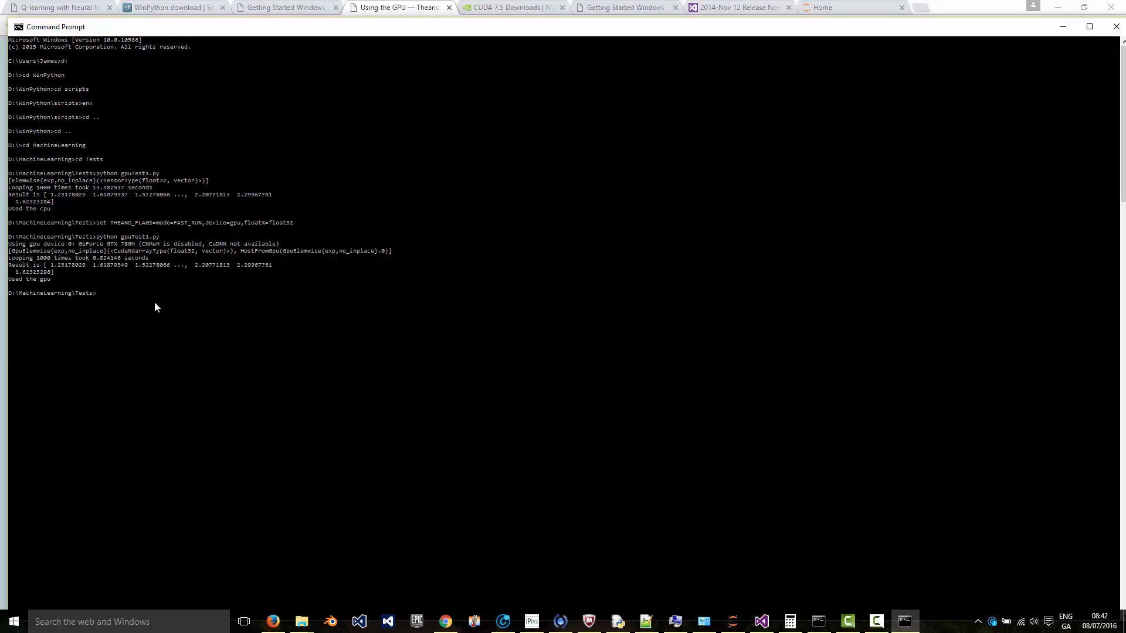
{"action": "mouse_move", "coordinate": [84, 269]}
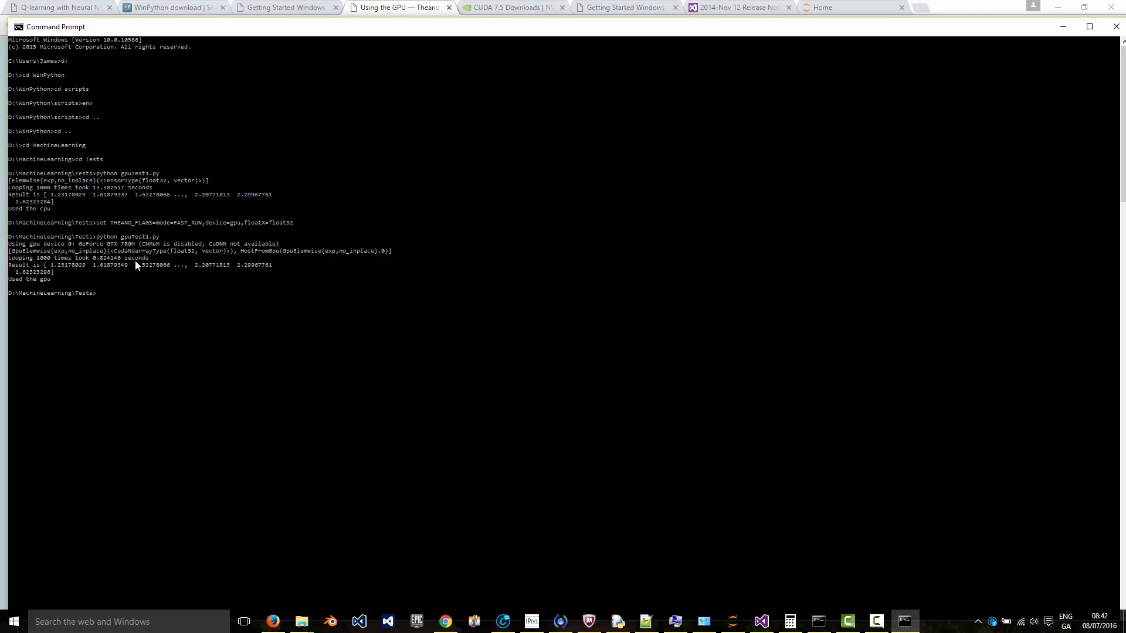
{"action": "mouse_move", "coordinate": [151, 296]}
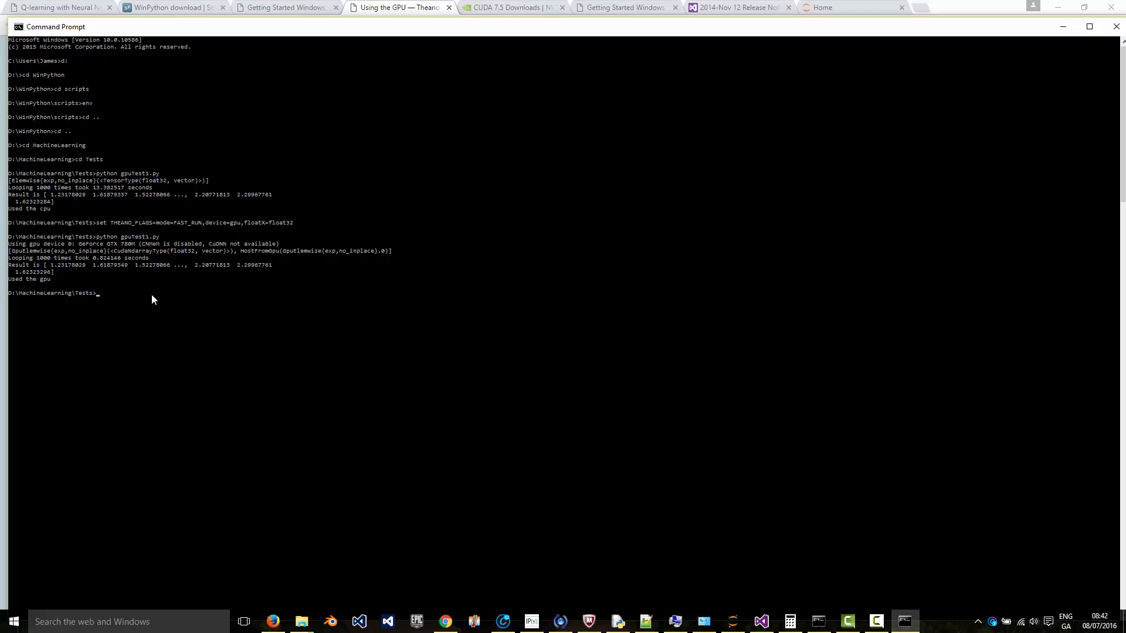
Step: Switch to the outlace.com Reinforcement Learning Part 3 article and skim its Gridworld and Keras sections
{"action": "left_click", "coordinate": [57, 7]}
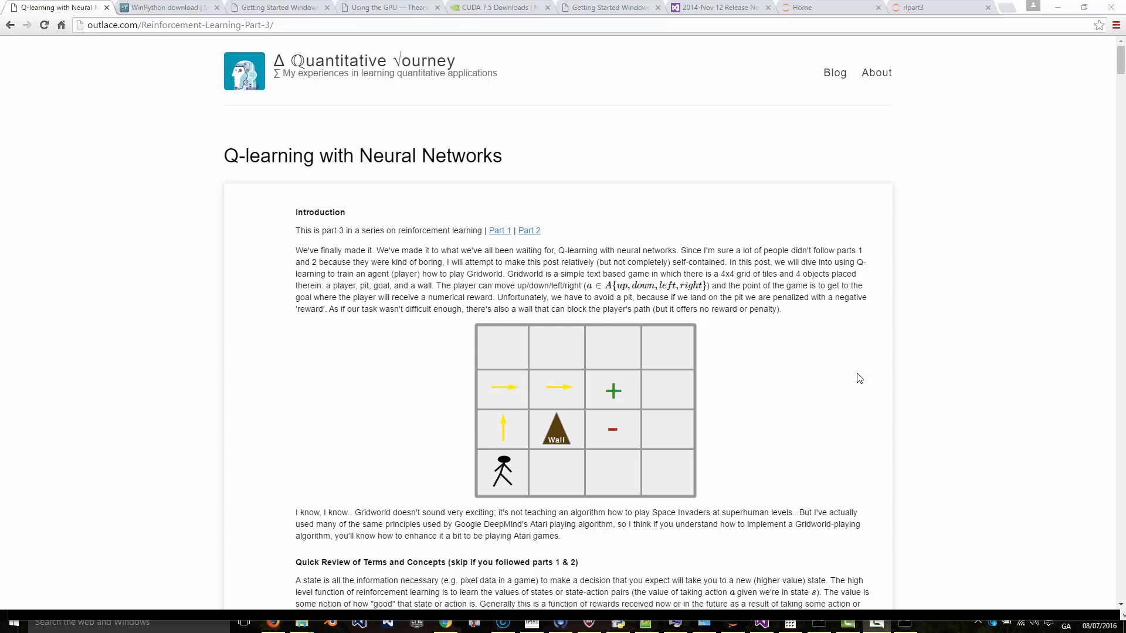
{"action": "mouse_move", "coordinate": [811, 361]}
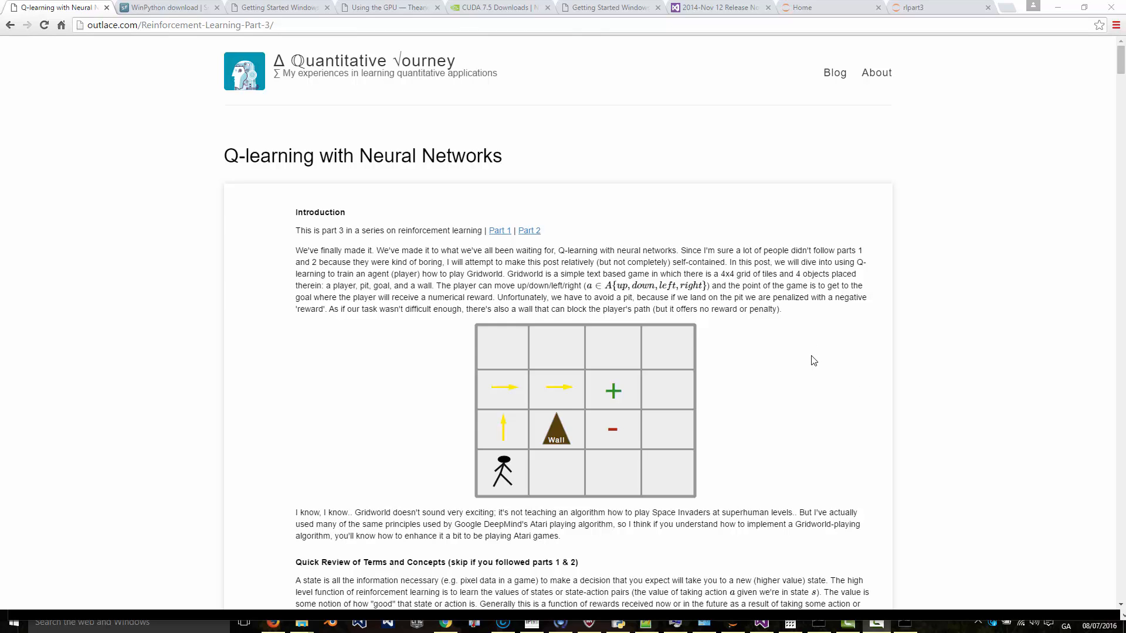
{"action": "mouse_move", "coordinate": [641, 361]}
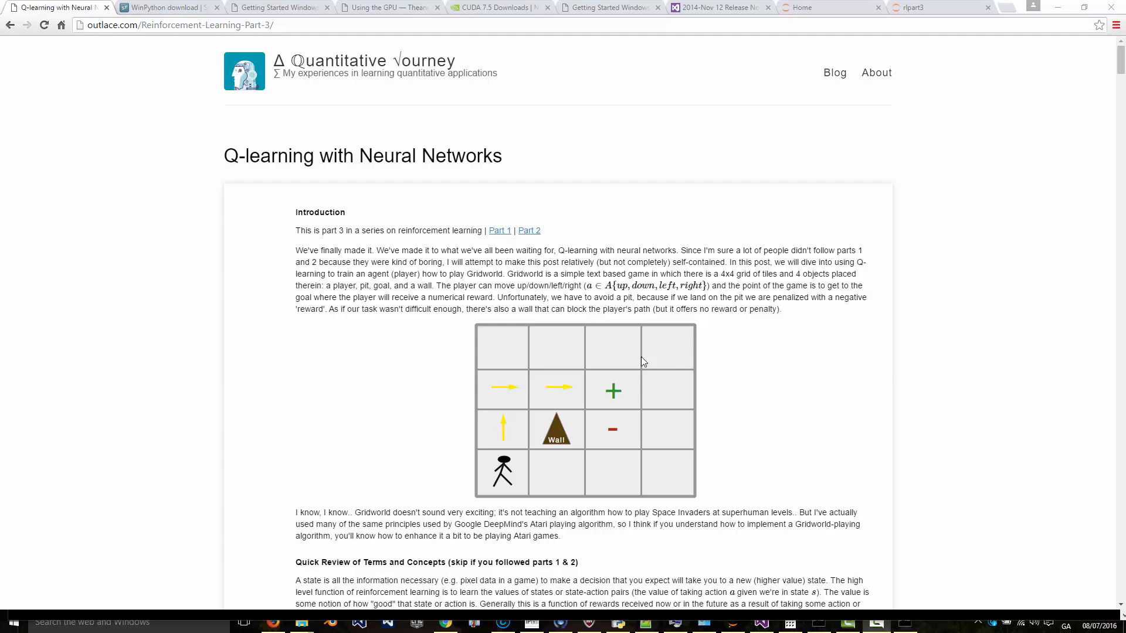
{"action": "mouse_move", "coordinate": [608, 418]}
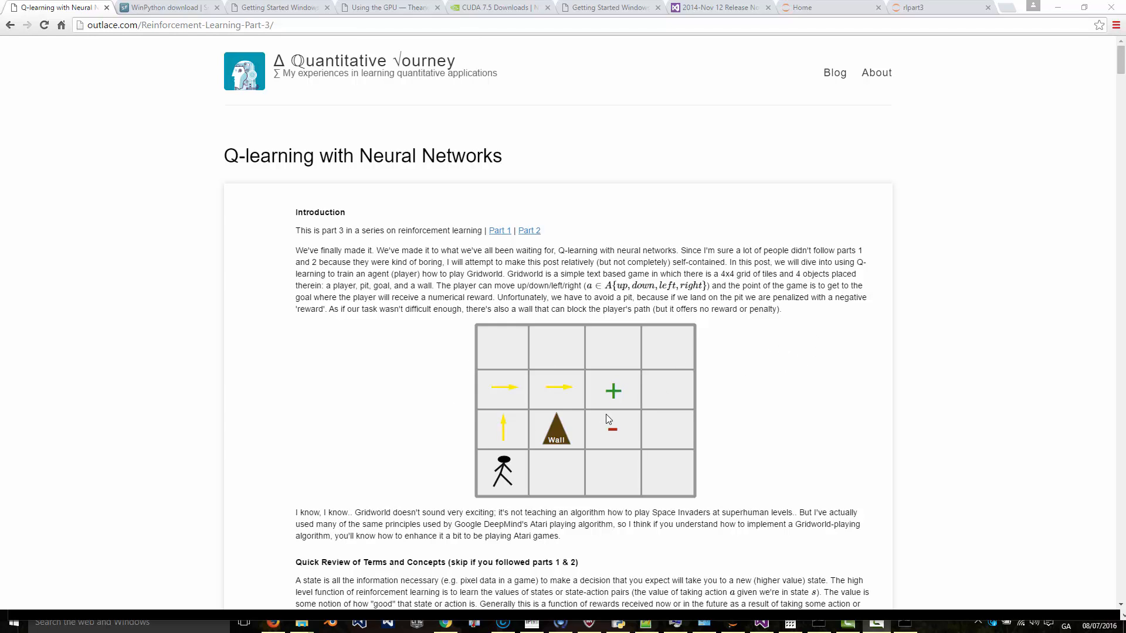
{"action": "mouse_move", "coordinate": [581, 463]}
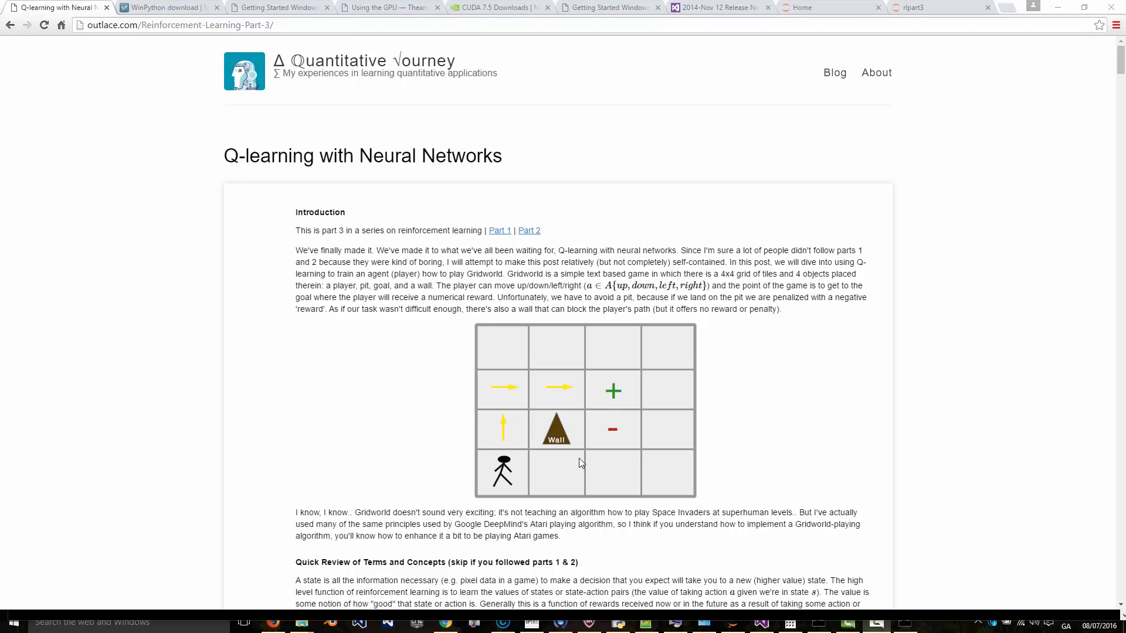
{"action": "mouse_move", "coordinate": [572, 467]}
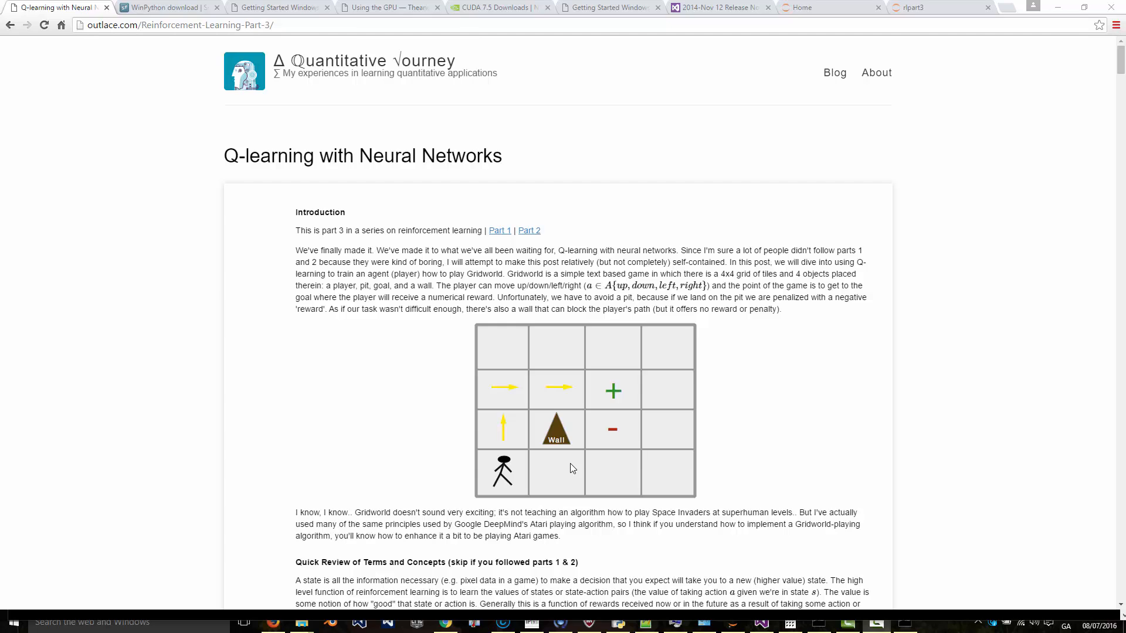
{"action": "mouse_move", "coordinate": [875, 328]}
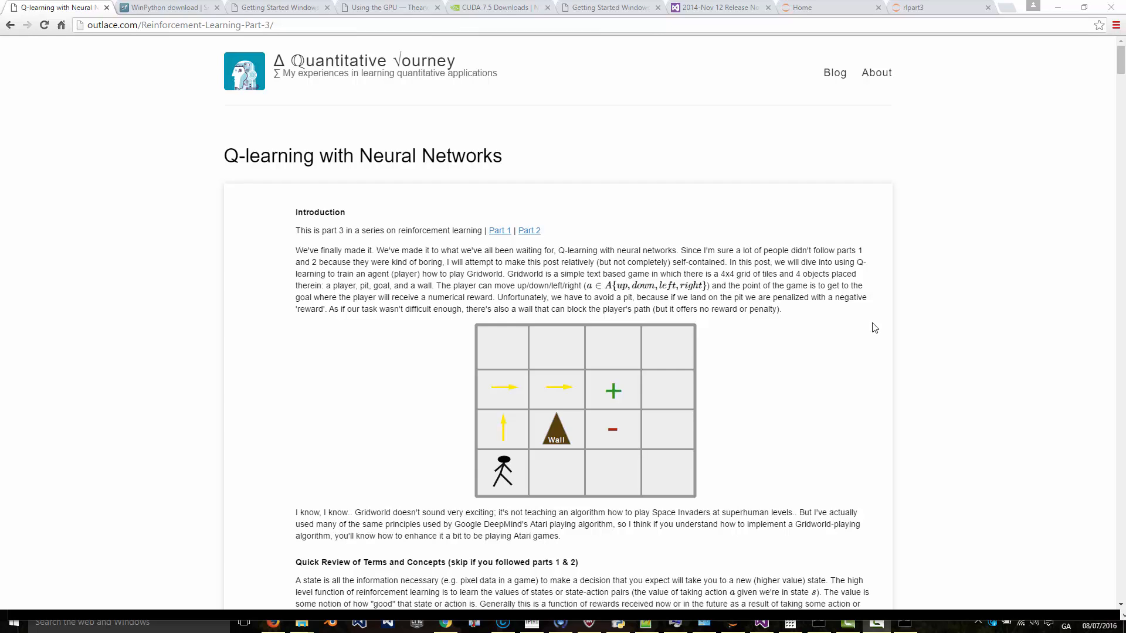
{"action": "mouse_move", "coordinate": [703, 351]}
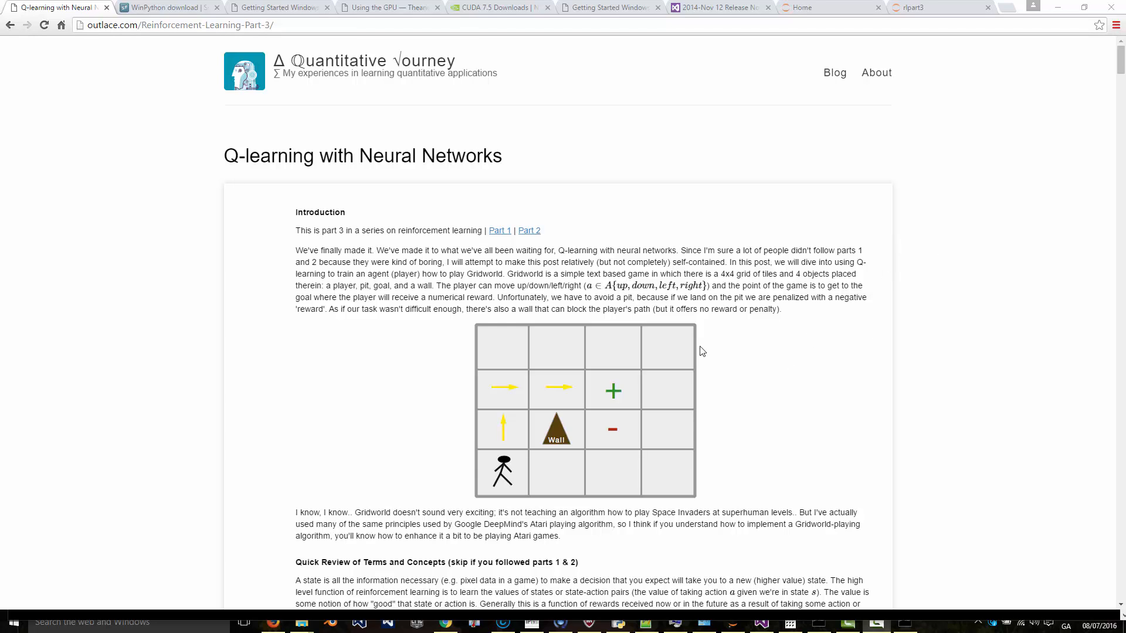
{"action": "mouse_move", "coordinate": [727, 362]}
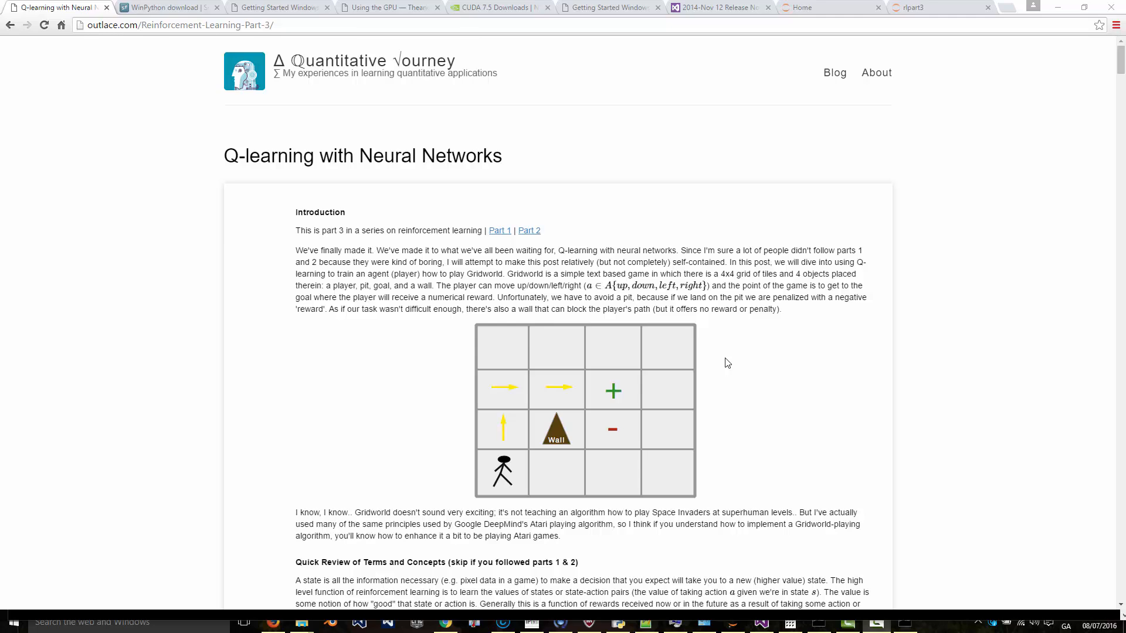
{"action": "mouse_move", "coordinate": [763, 335]}
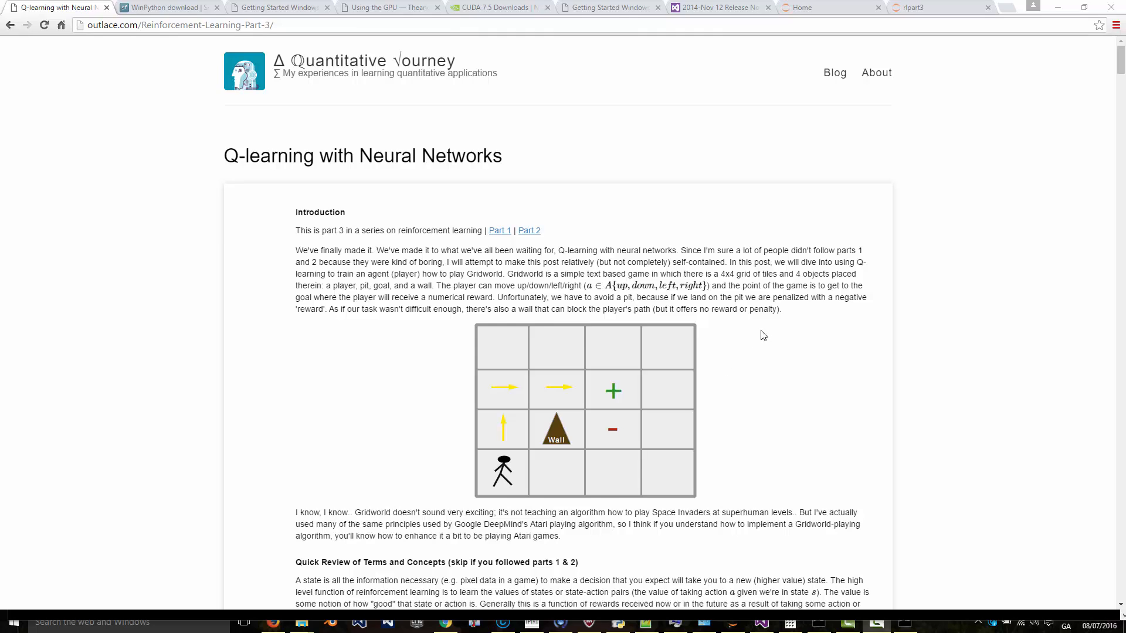
{"action": "scroll", "scroll_direction": "down", "scroll_amount": 3}
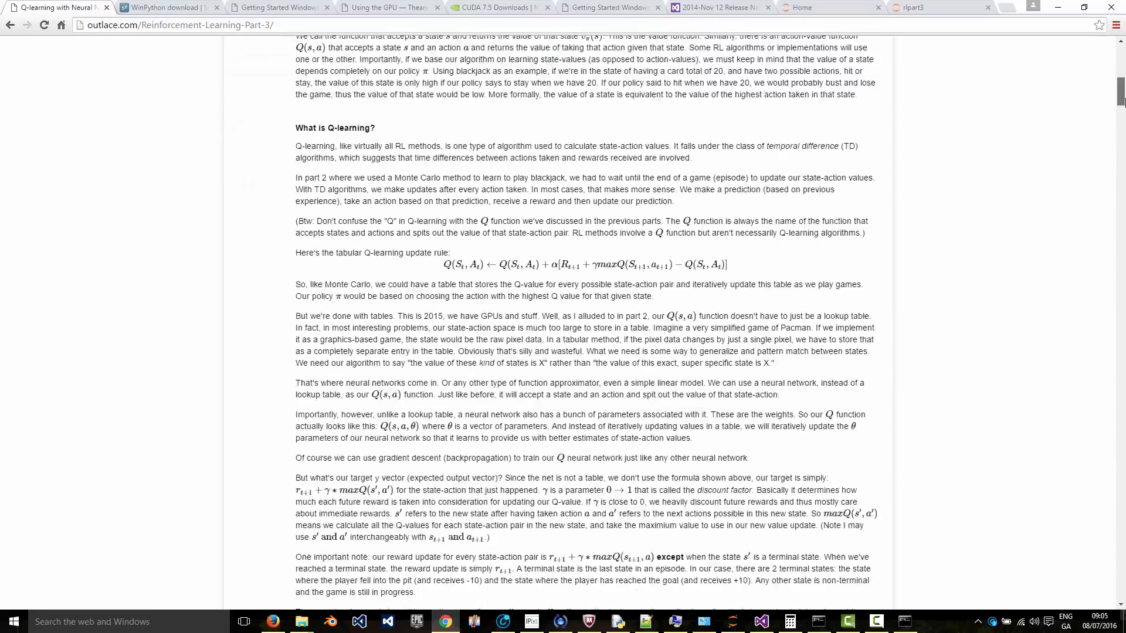
{"action": "scroll", "scroll_direction": "down", "scroll_amount": 3}
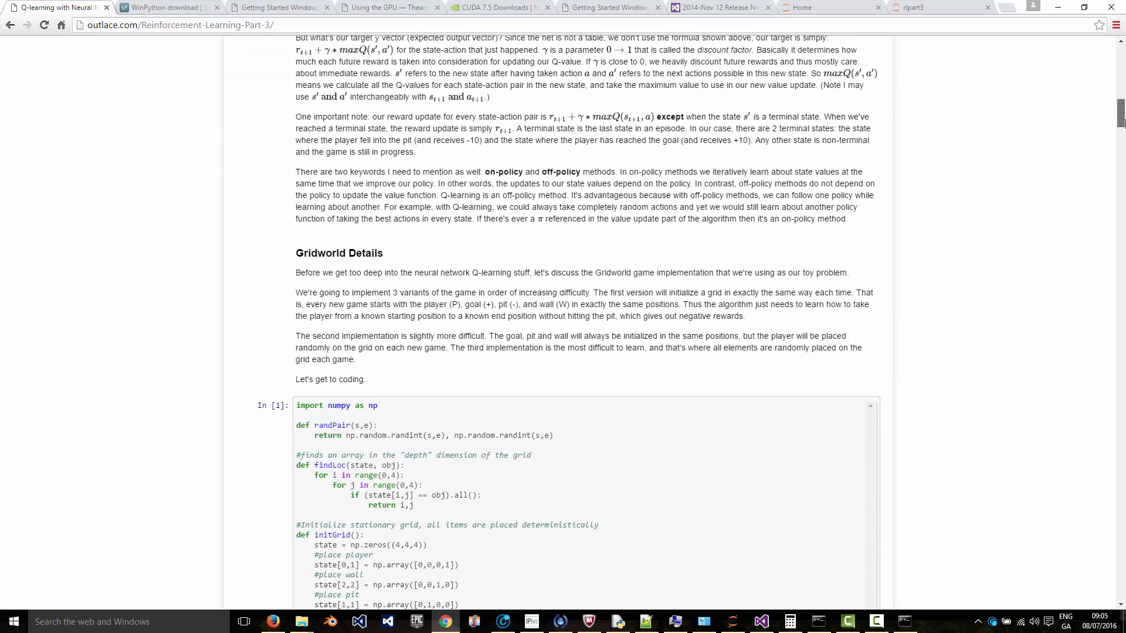
{"action": "scroll", "scroll_direction": "down", "scroll_amount": 3}
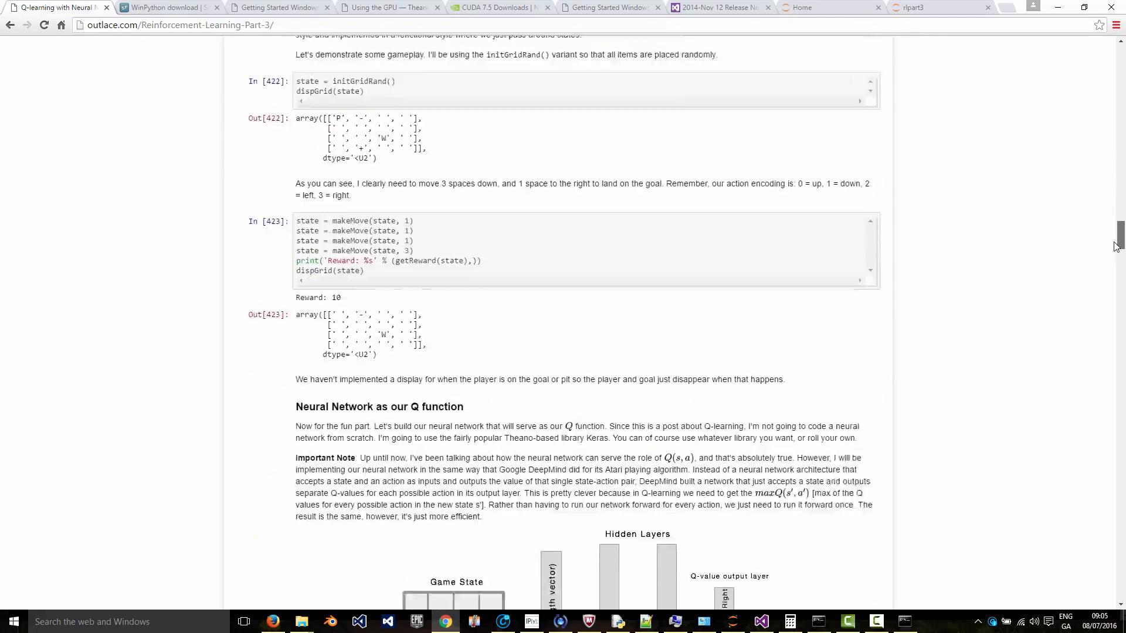
{"action": "scroll", "scroll_direction": "down", "scroll_amount": 3}
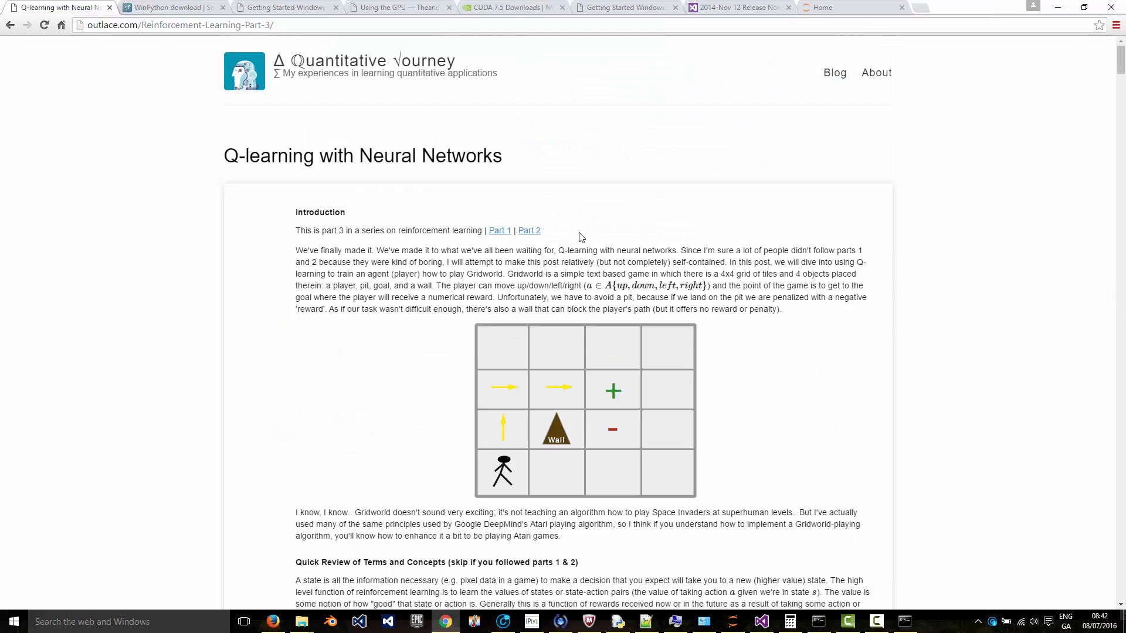
{"action": "mouse_move", "coordinate": [996, 205]}
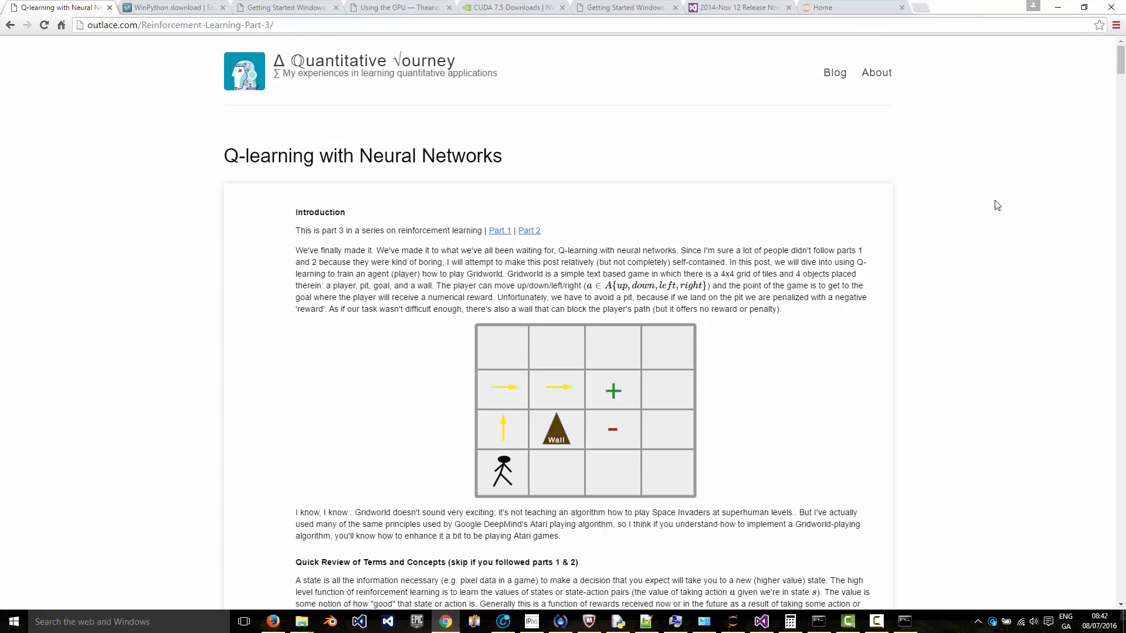
Step: Scroll to the article's 'Download this IPython Notebook' rlpart3 link and references
{"action": "scroll", "scroll_direction": "down", "scroll_amount": 3}
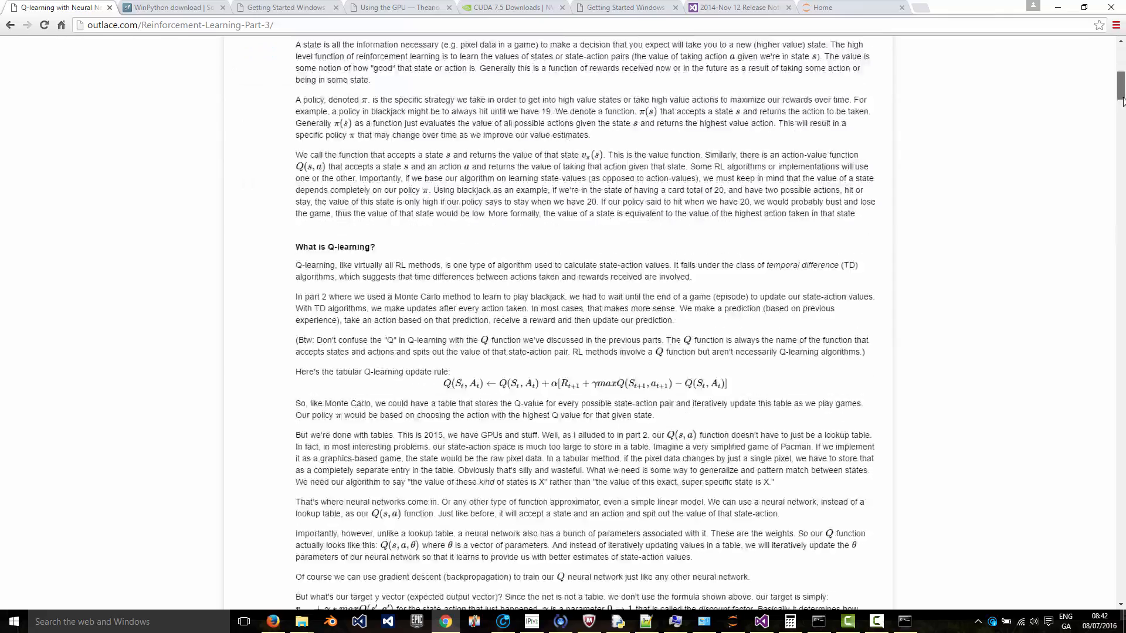
{"action": "scroll", "scroll_direction": "down", "scroll_amount": 3}
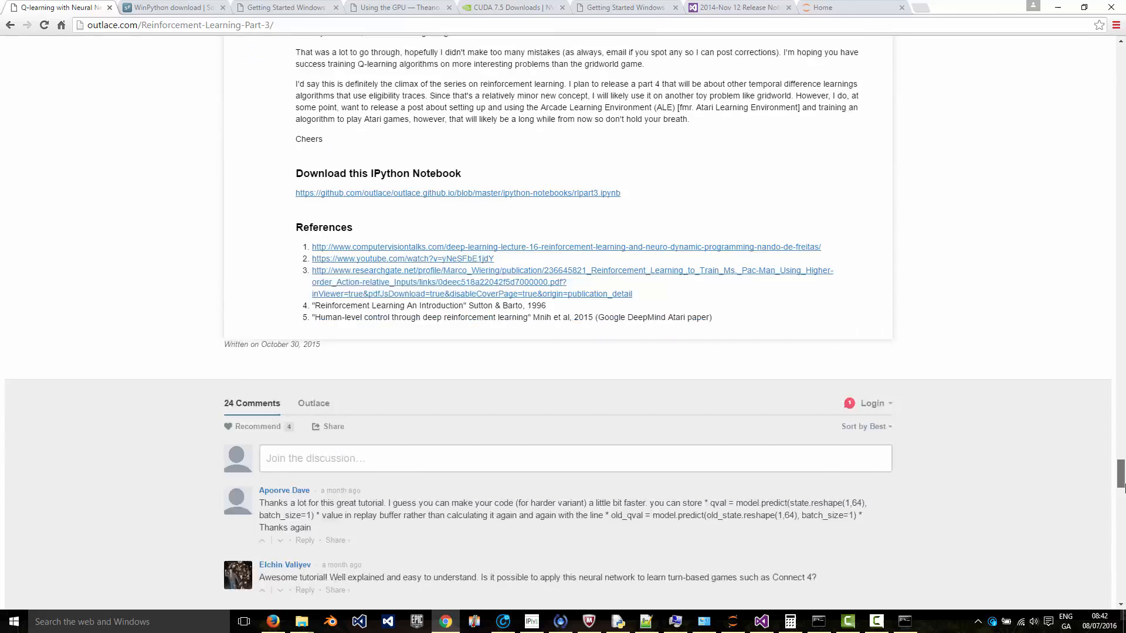
{"action": "scroll", "scroll_direction": "up", "scroll_amount": 3}
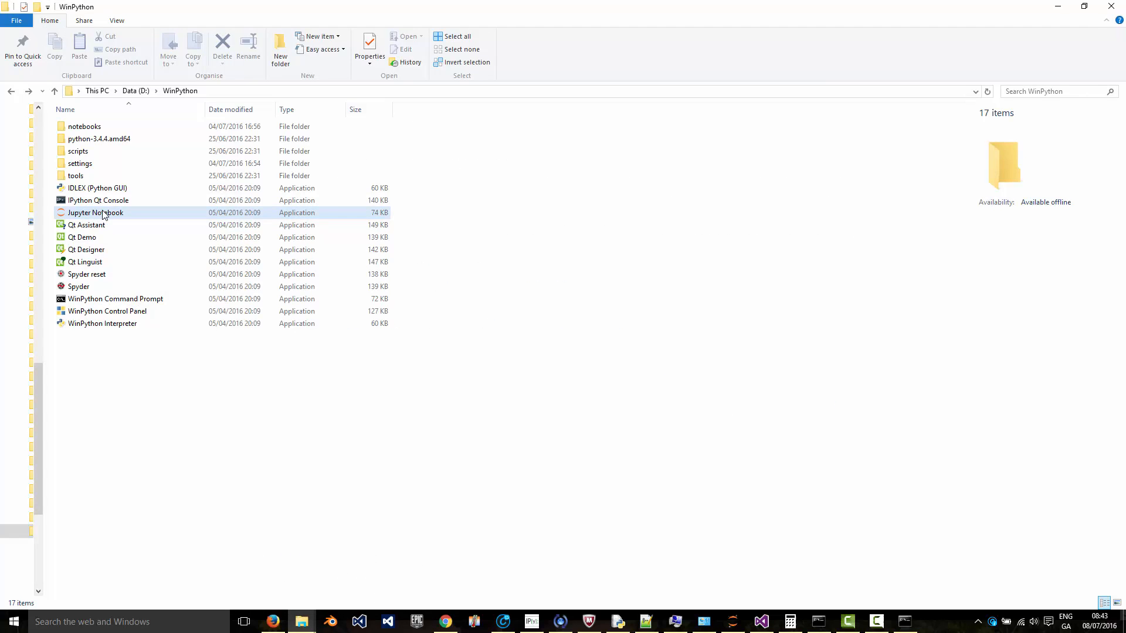
{"action": "mouse_move", "coordinate": [95, 212]}
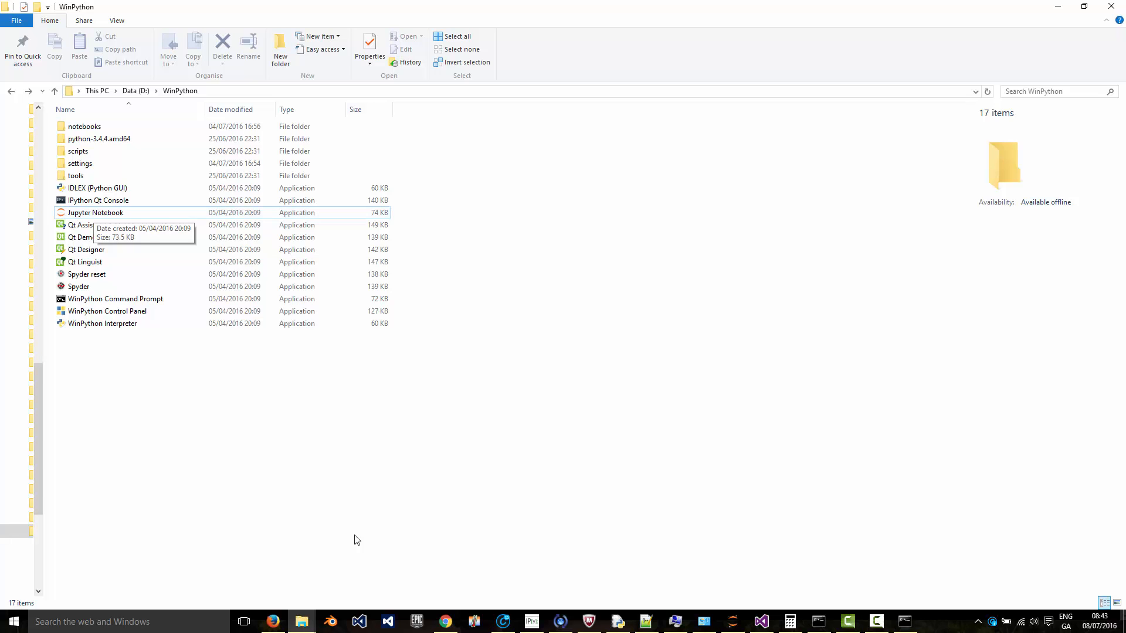
Step: Launch the Jupyter Notebook application from D:\WinPython
{"action": "left_click", "coordinate": [446, 622]}
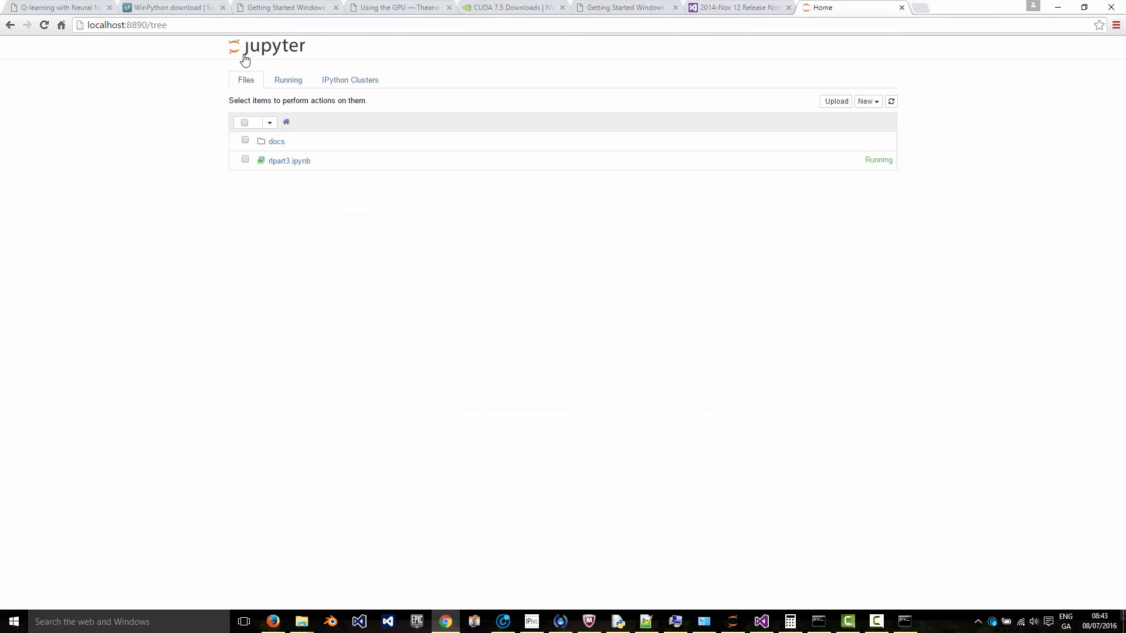
{"action": "mouse_move", "coordinate": [211, 31]}
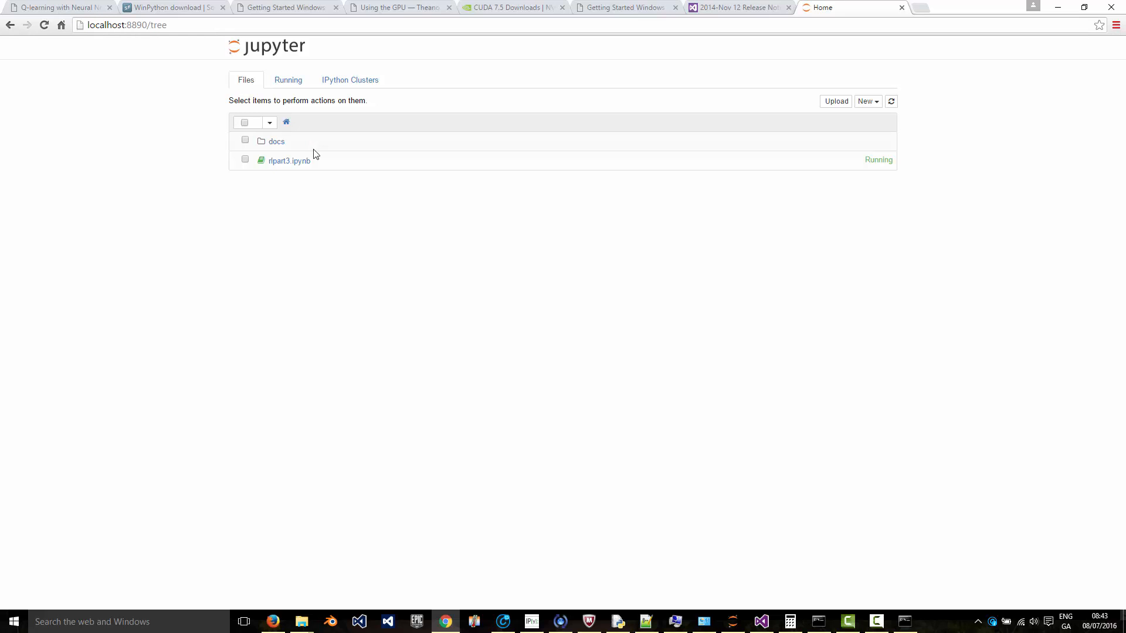
Step: Cancel an Upload dialog on the Jupyter home page, then open rlpart3.ipynb
{"action": "left_click", "coordinate": [835, 101]}
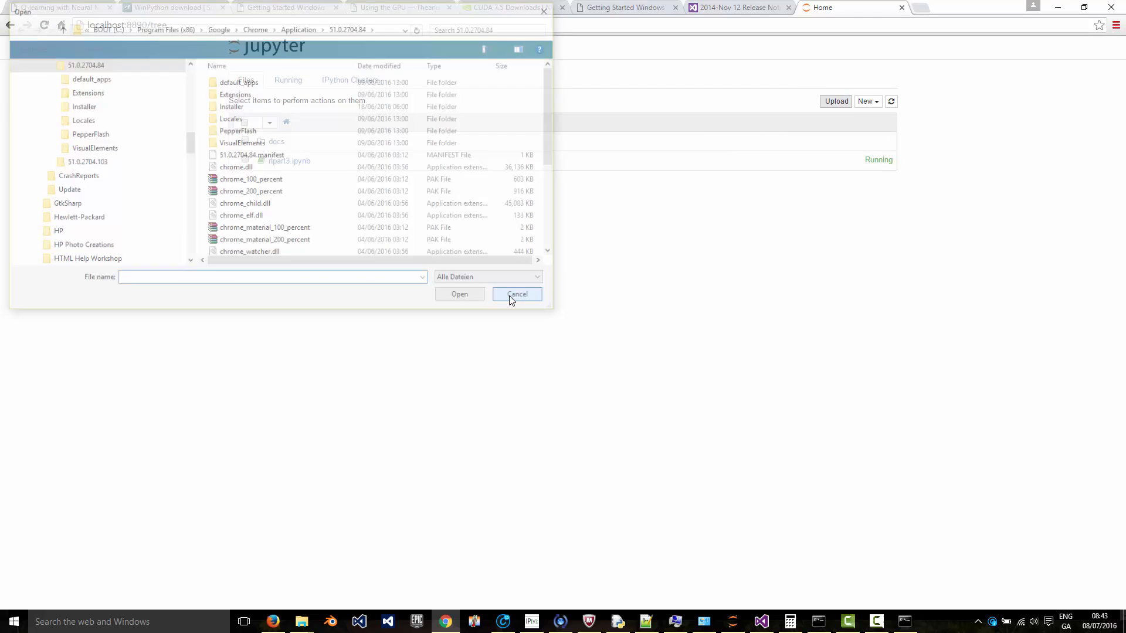
{"action": "left_click", "coordinate": [516, 293]}
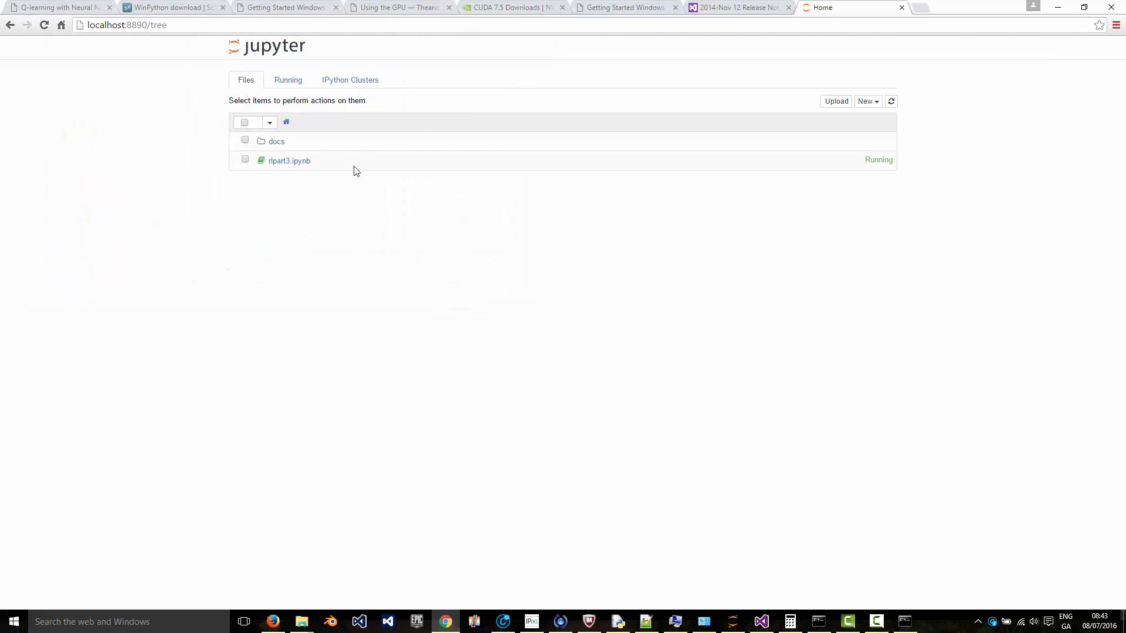
{"action": "mouse_move", "coordinate": [289, 160]}
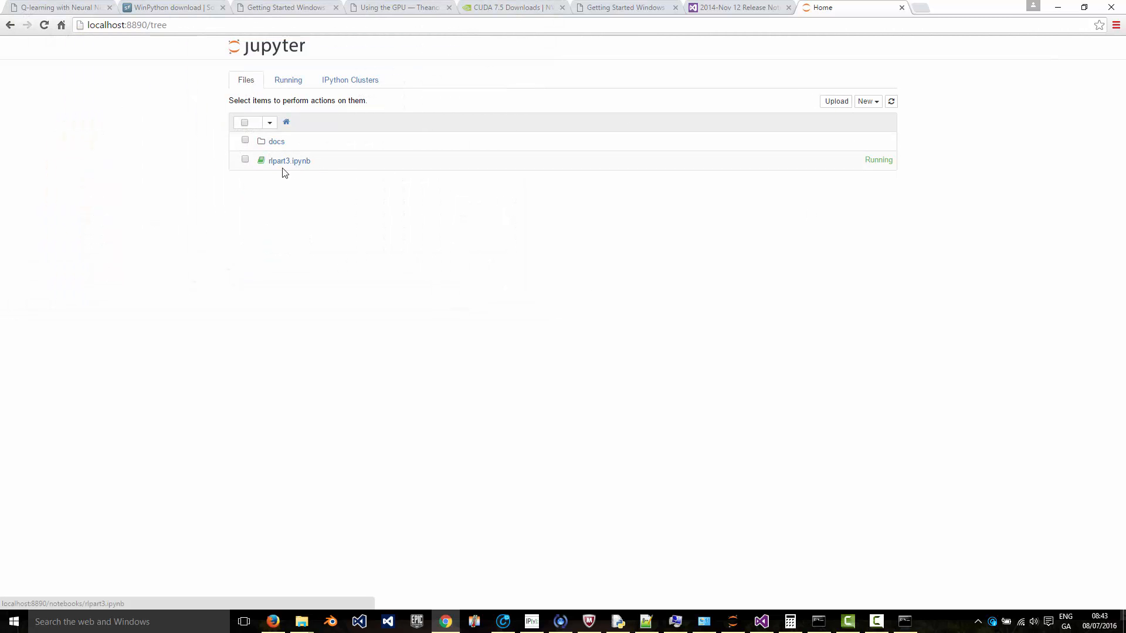
{"action": "mouse_move", "coordinate": [331, 197]}
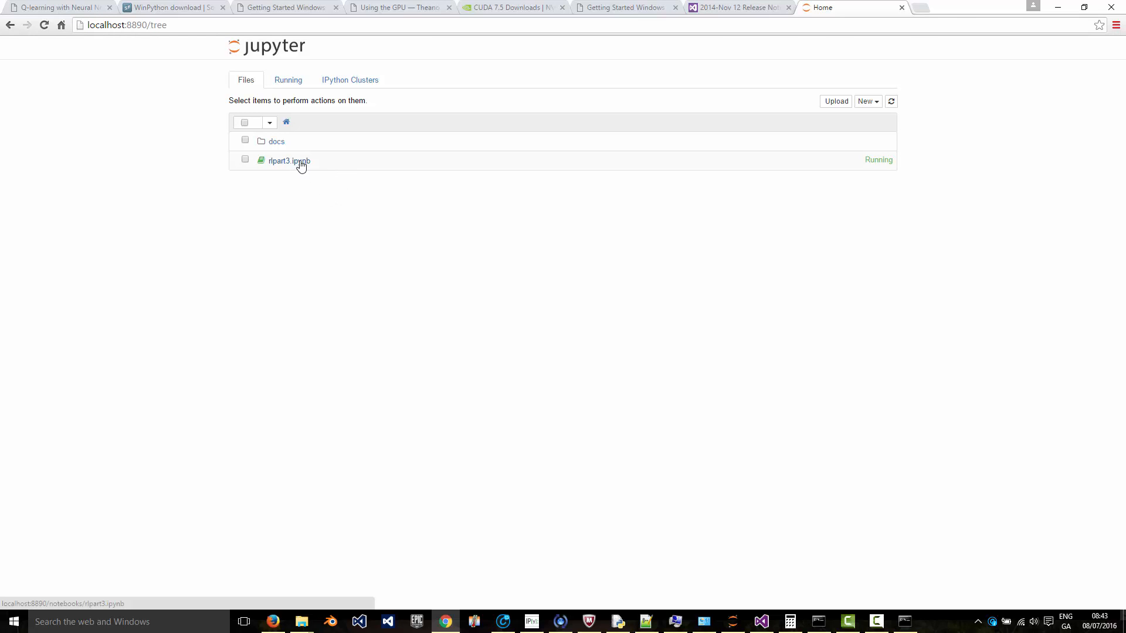
{"action": "left_click", "coordinate": [288, 160]}
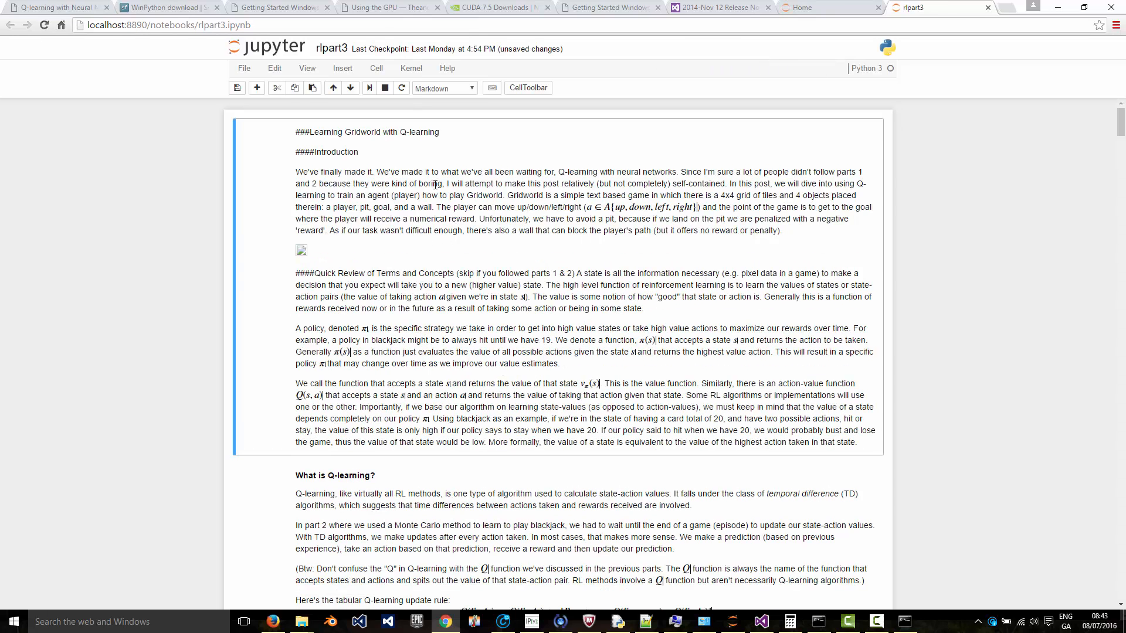
Step: Scroll past the makeMove cell and select the In [17] getLoc/getReward code cell
{"action": "left_click", "coordinate": [410, 68]}
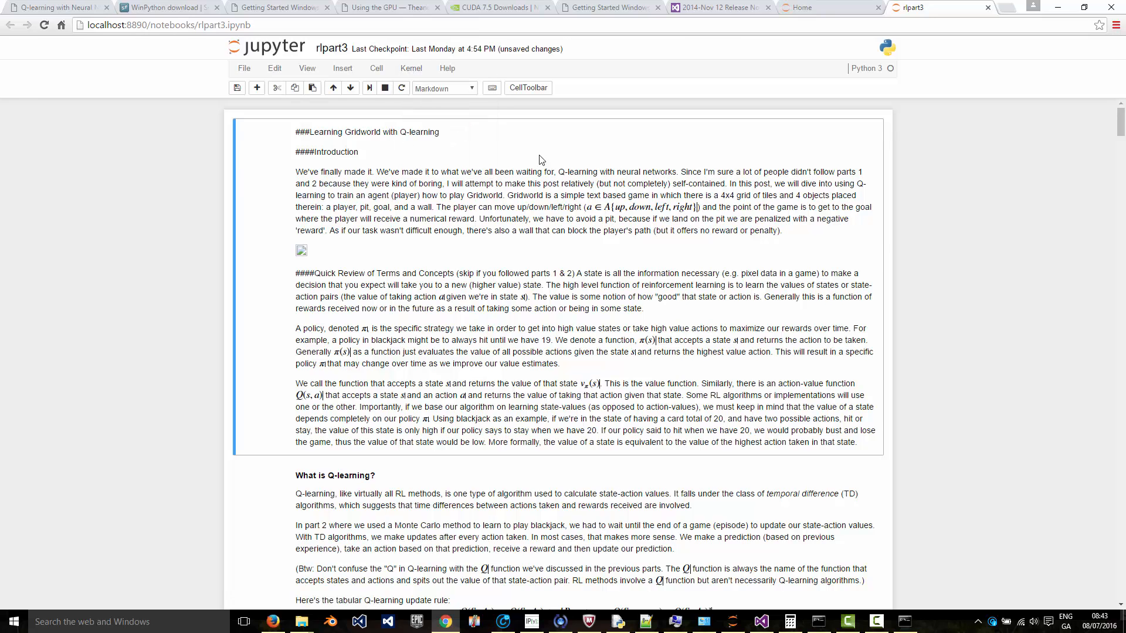
{"action": "mouse_move", "coordinate": [432, 294]}
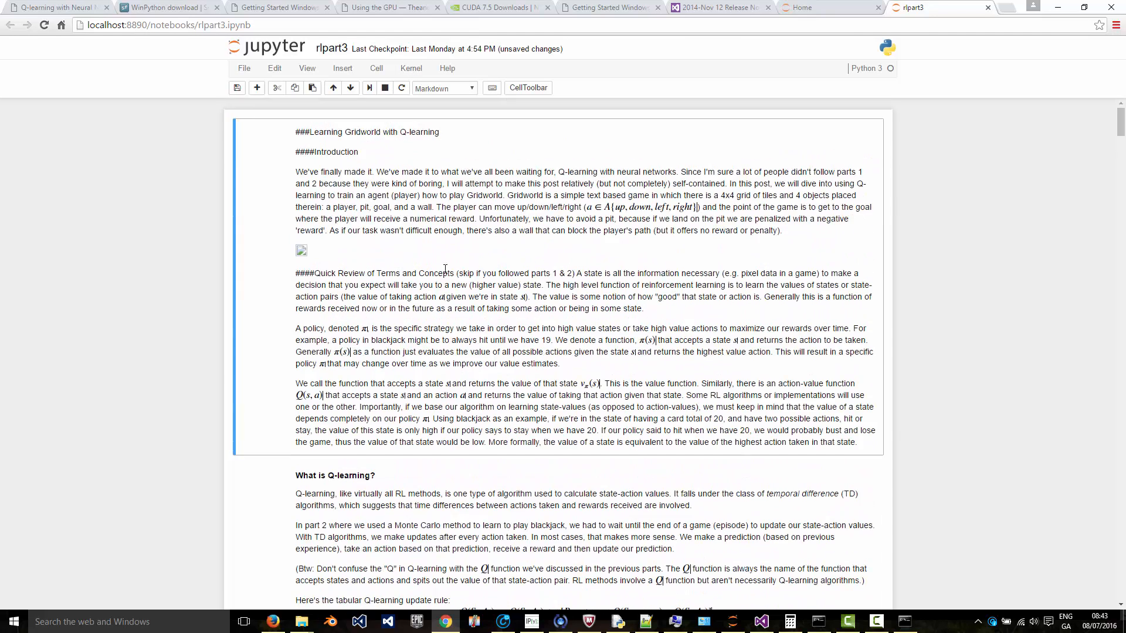
{"action": "scroll", "scroll_direction": "down", "scroll_amount": 3}
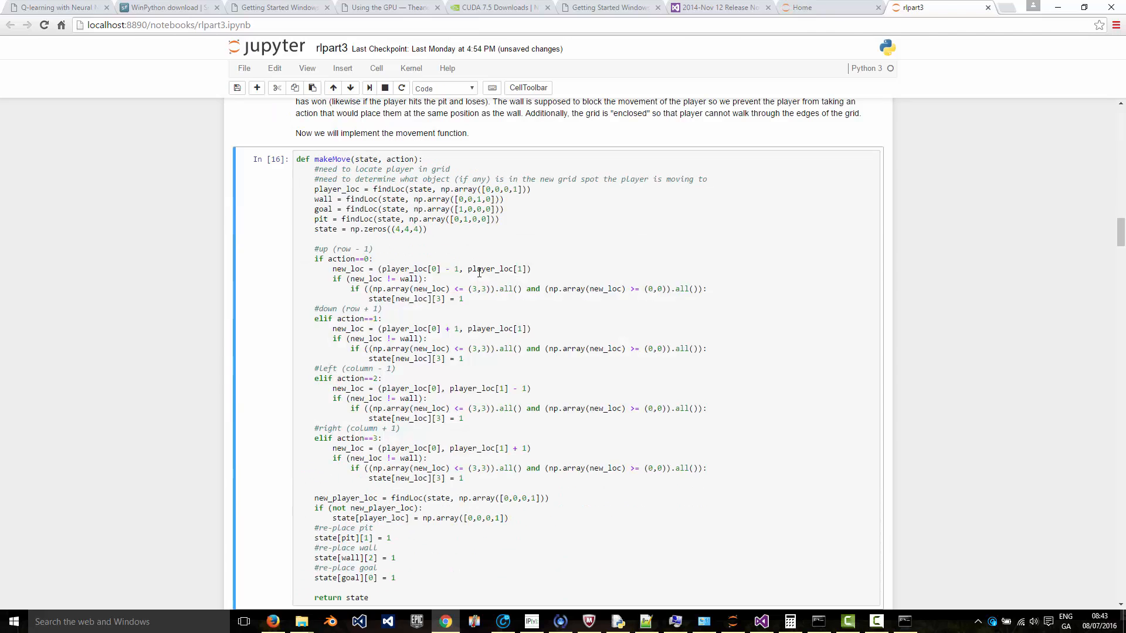
{"action": "scroll", "scroll_direction": "down", "scroll_amount": 3}
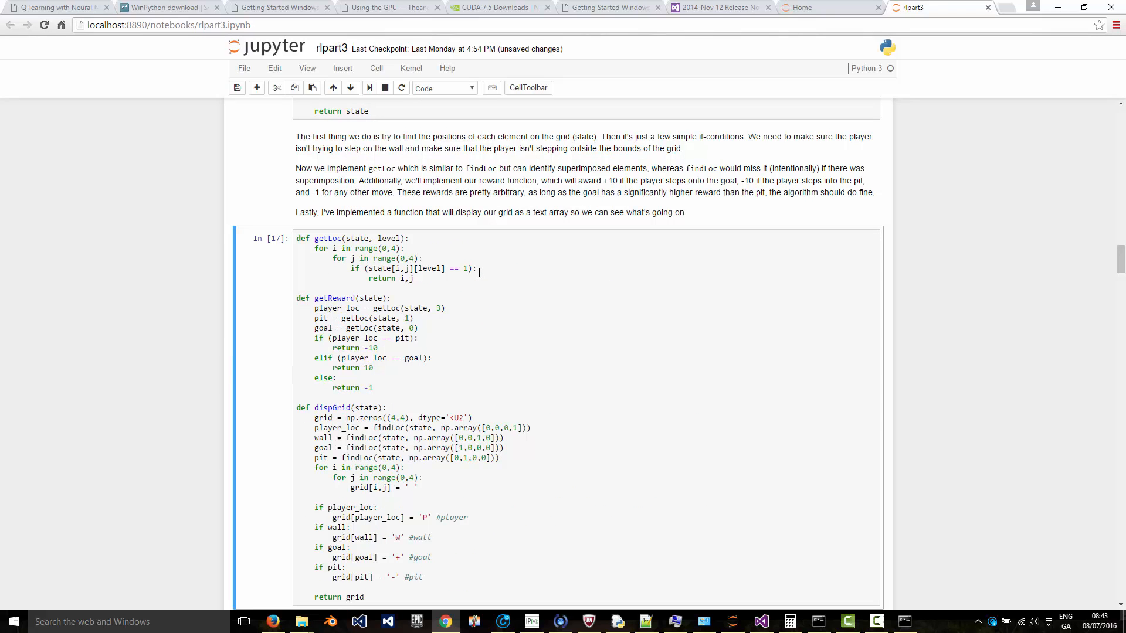
{"action": "left_click", "coordinate": [244, 68]}
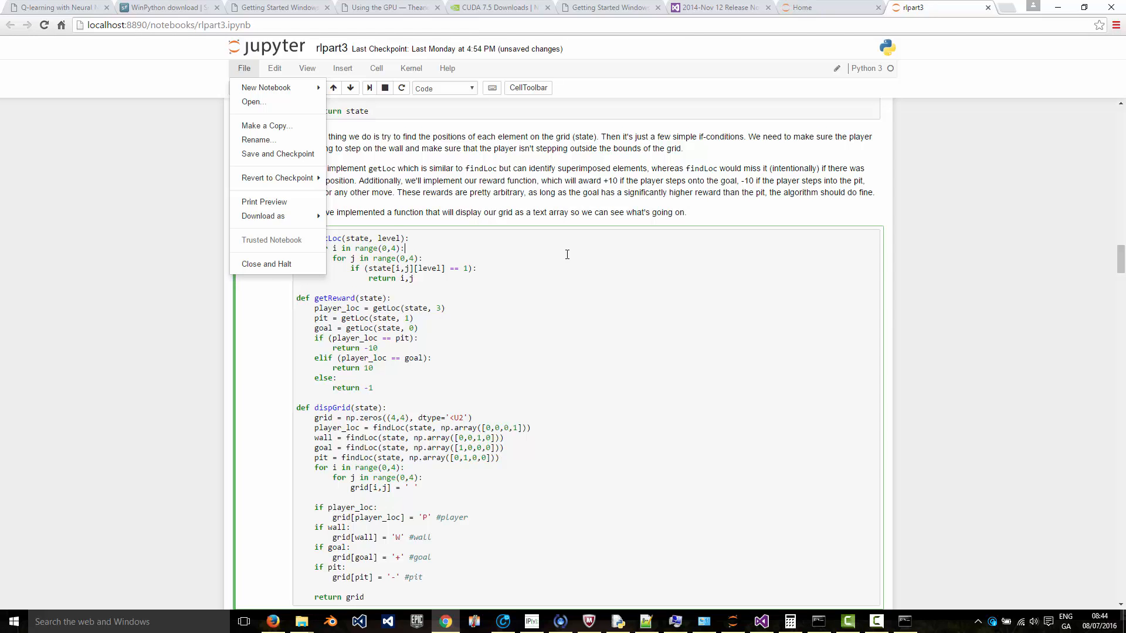
{"action": "mouse_move", "coordinate": [552, 298]}
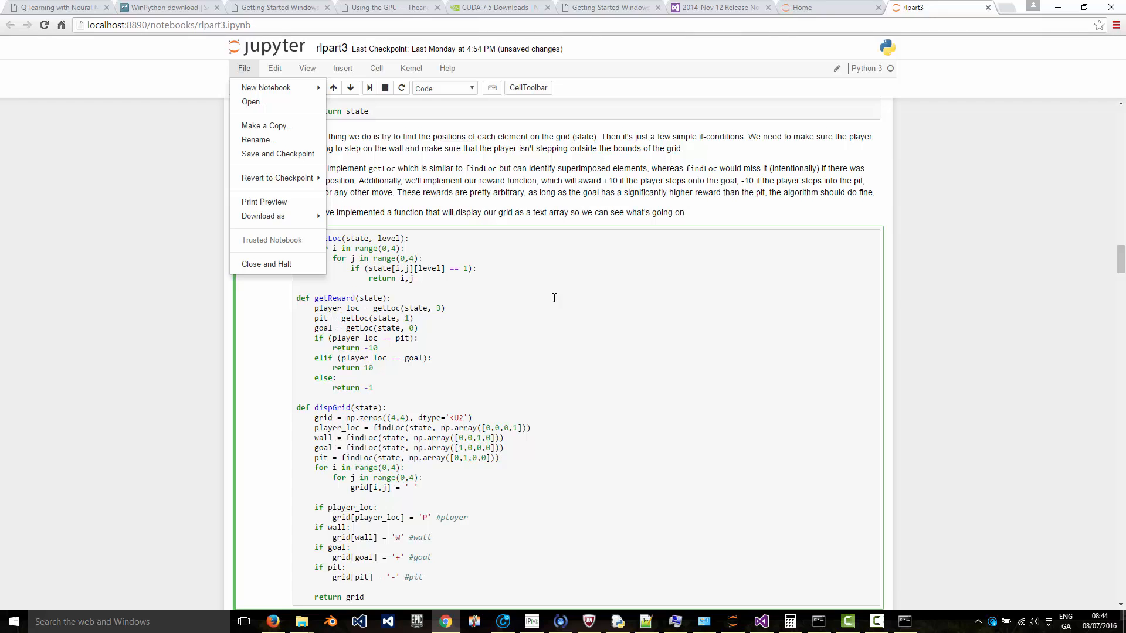
{"action": "left_click", "coordinate": [243, 68]}
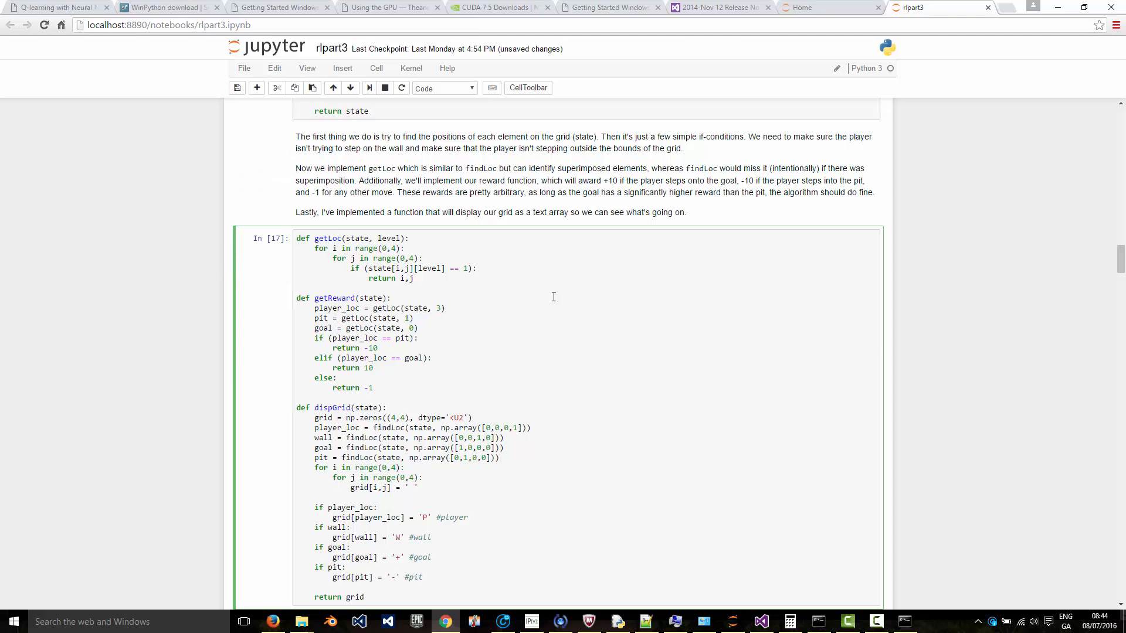